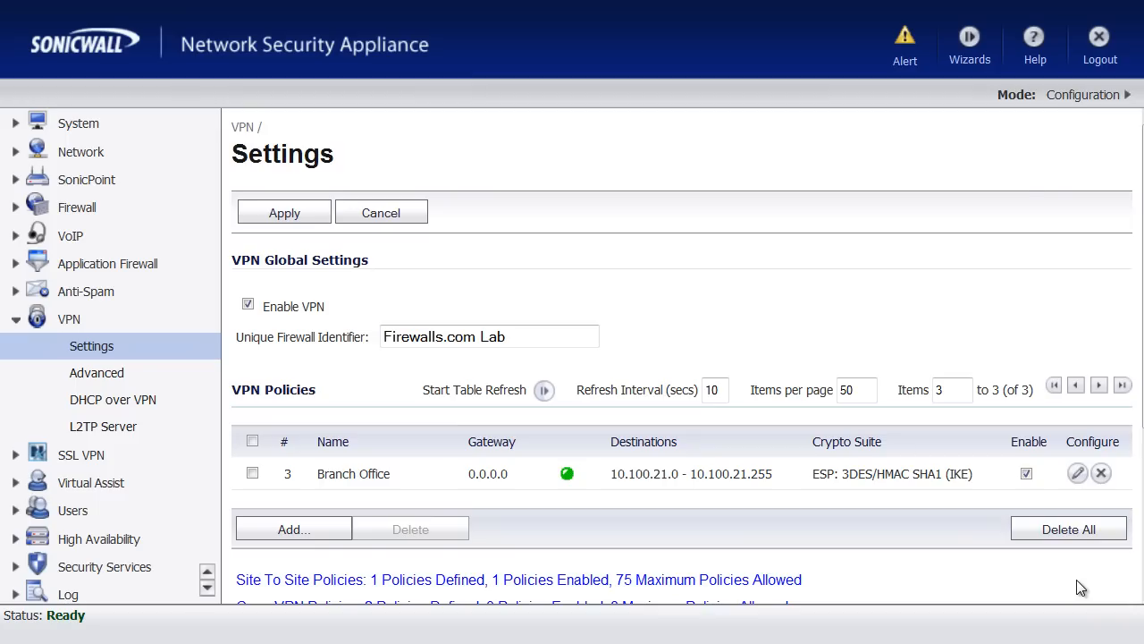
mouse_move(595, 277)
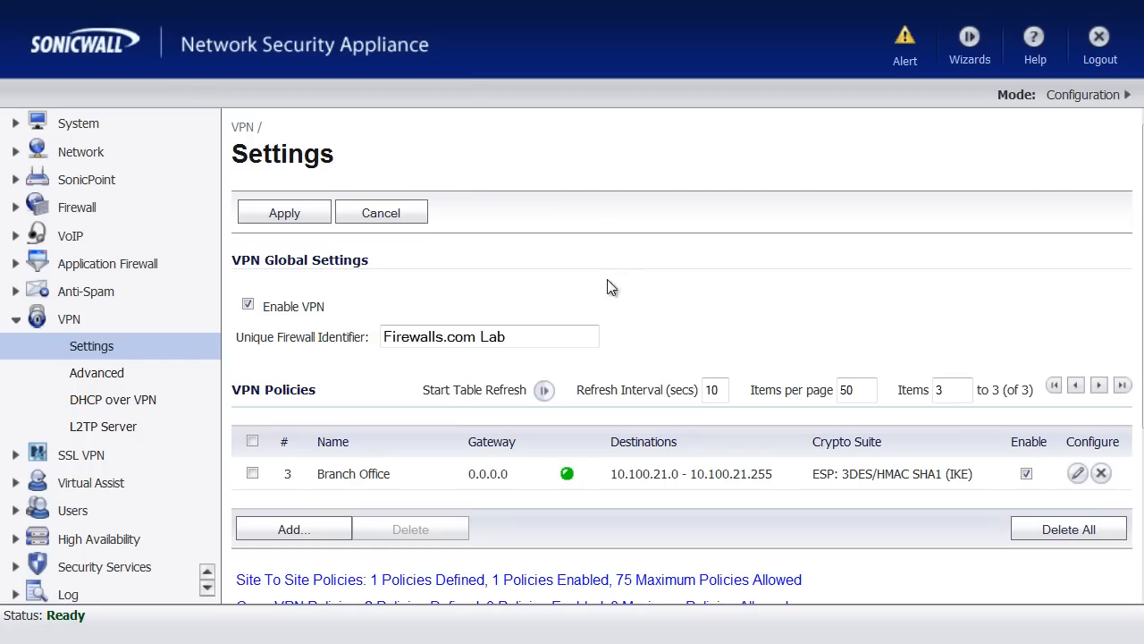
mouse_move(402, 355)
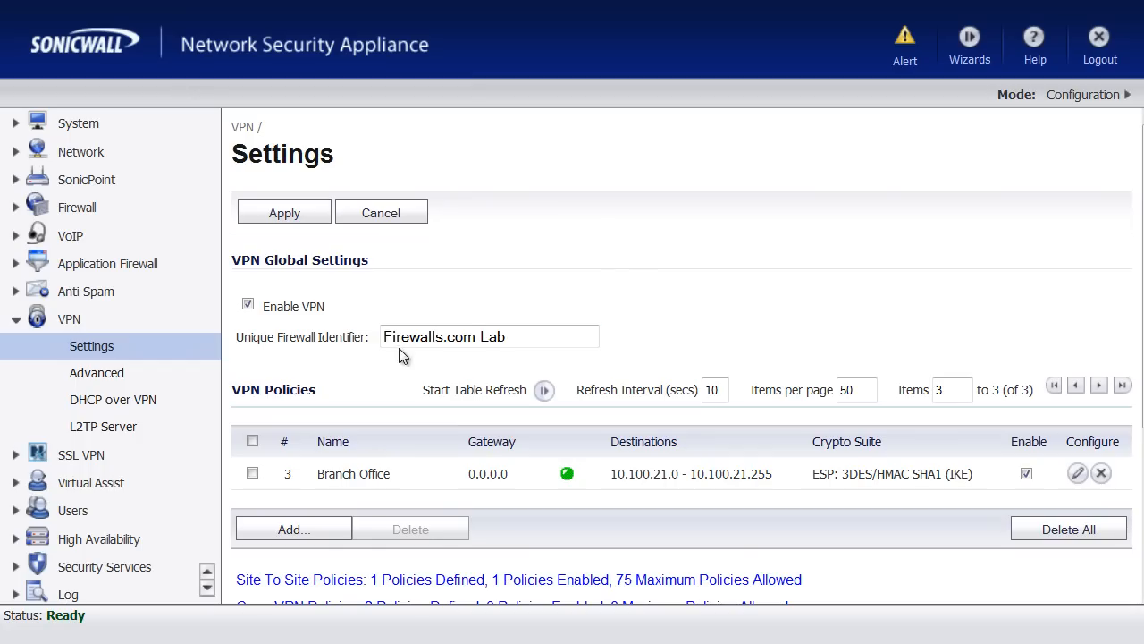
mouse_move(385, 402)
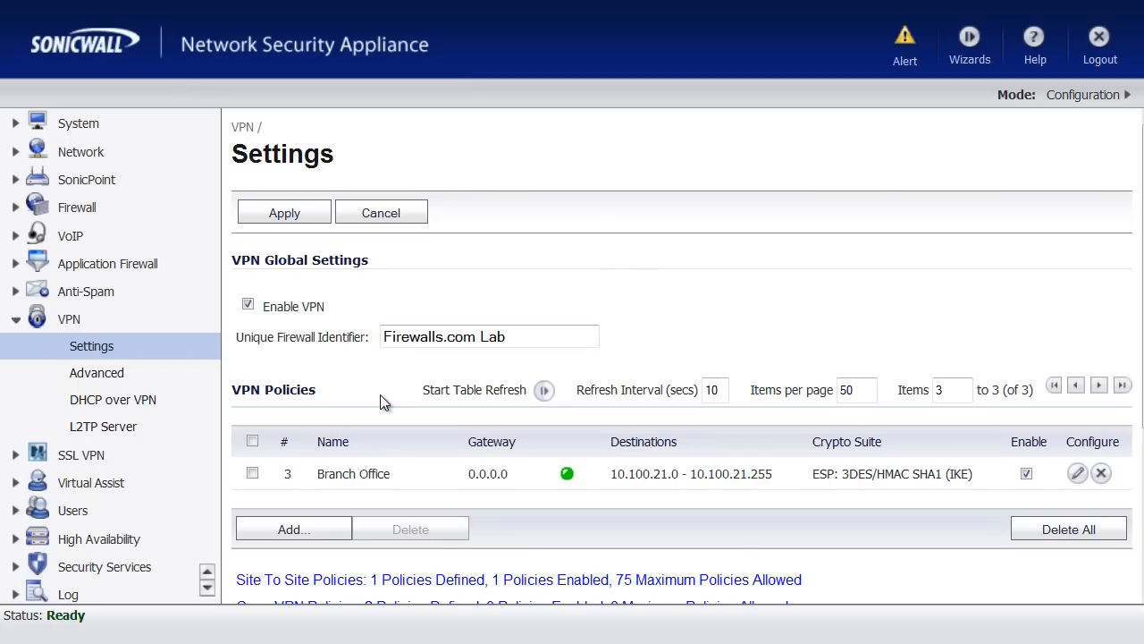
mouse_move(357, 491)
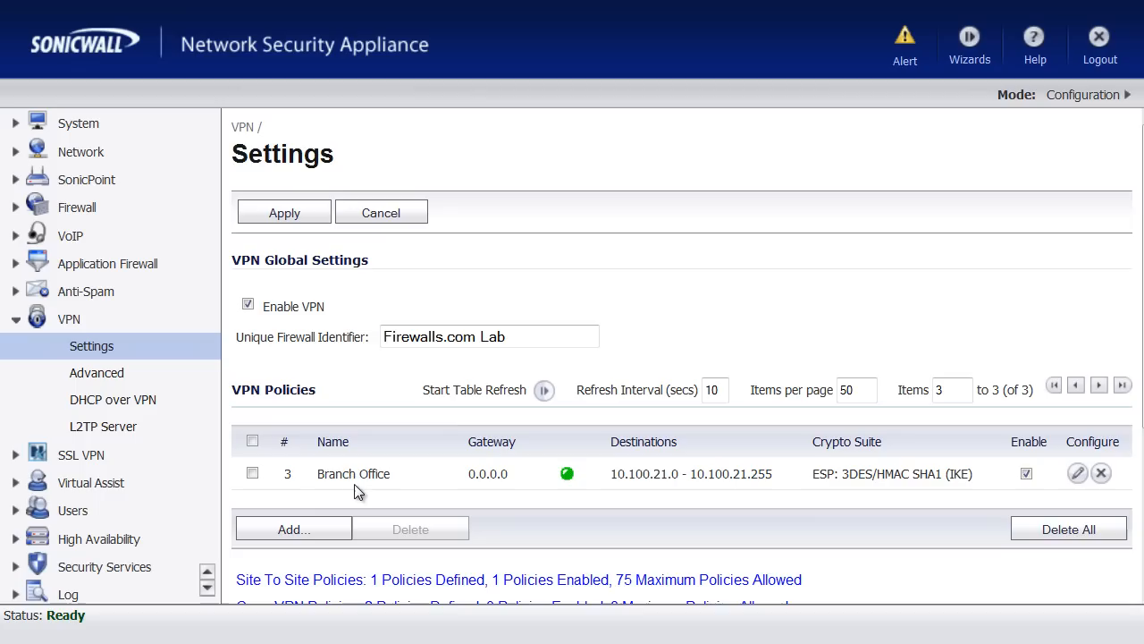
mouse_move(548, 490)
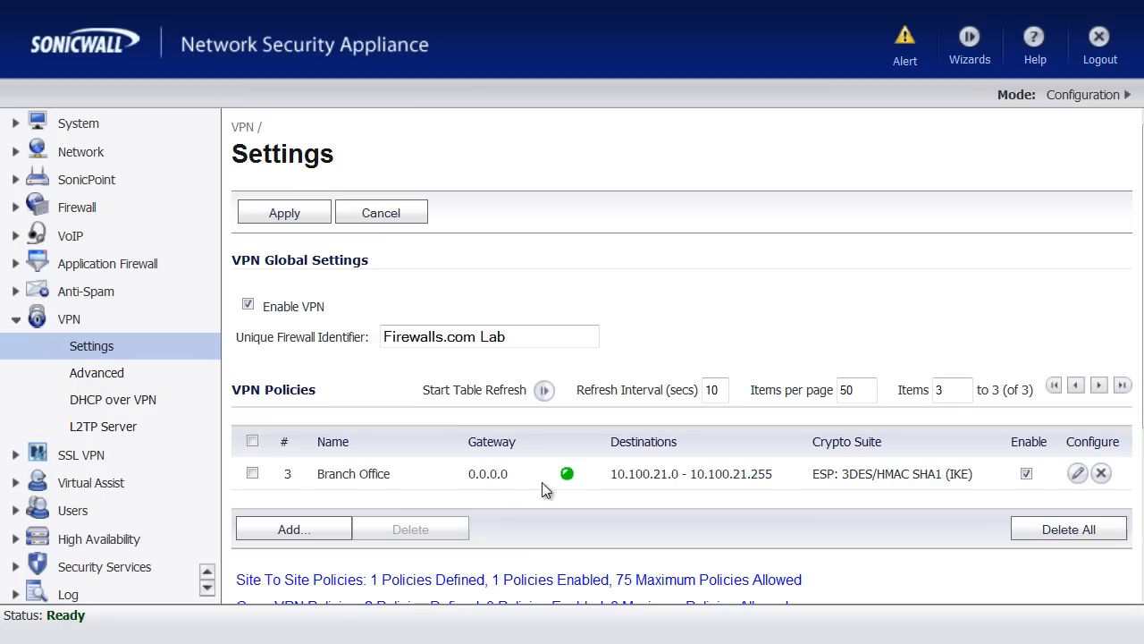
mouse_move(655, 497)
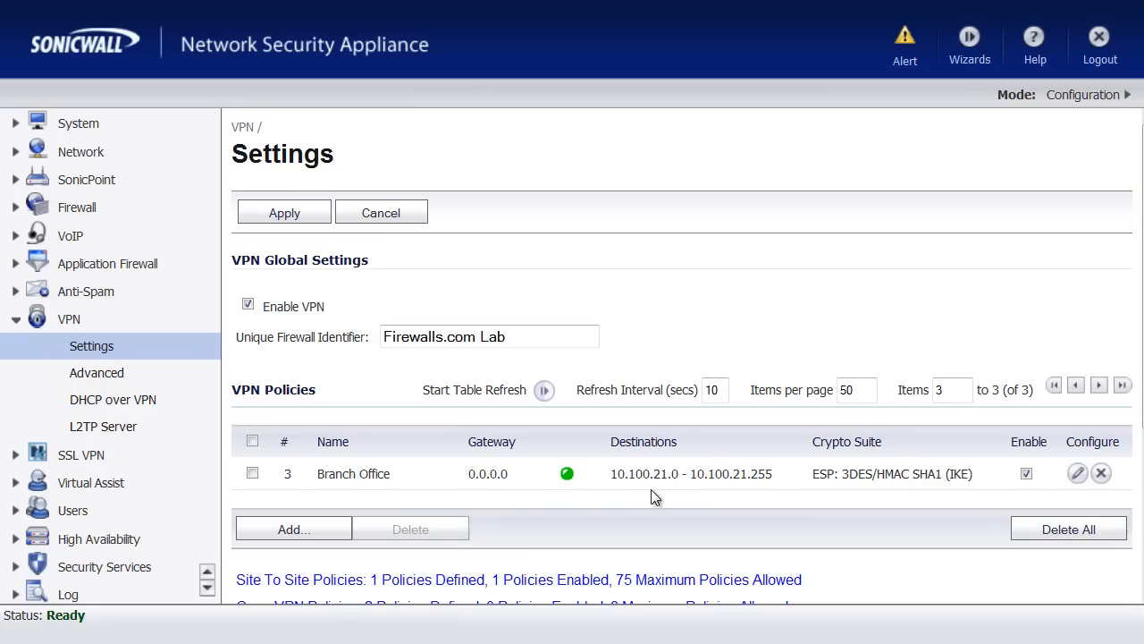
mouse_move(666, 495)
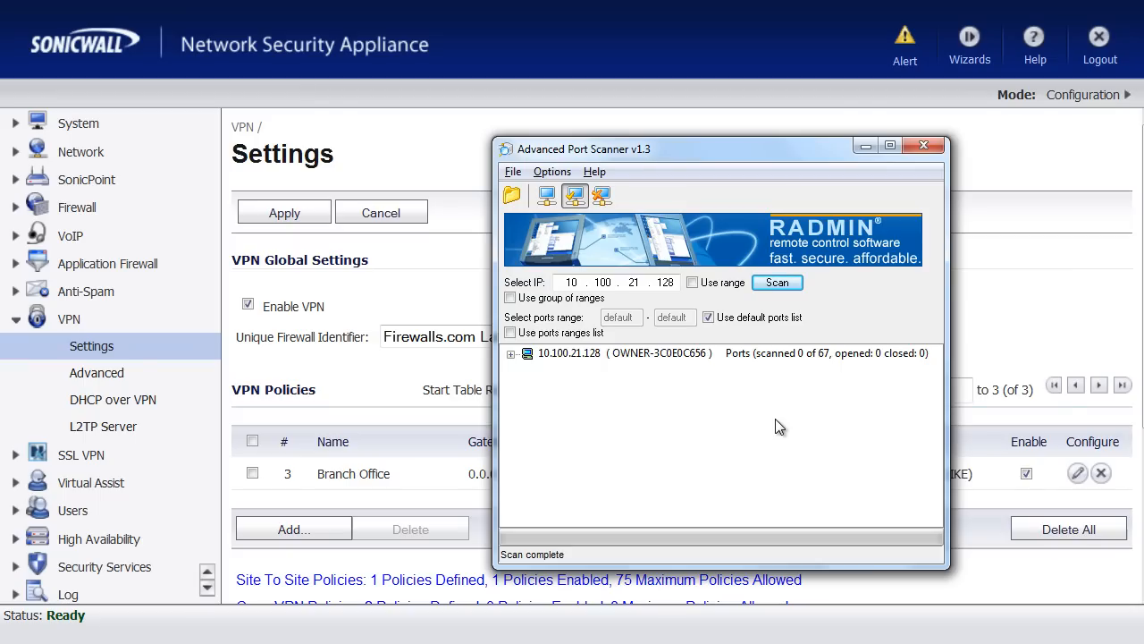
mouse_move(671, 257)
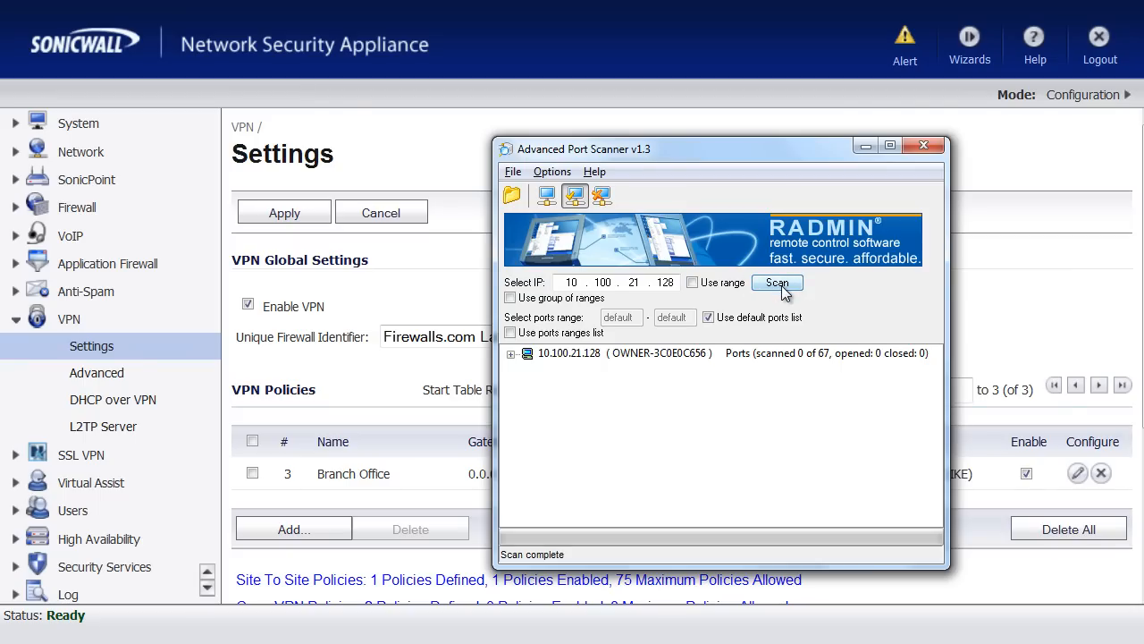
Step: Scan host 10.100.21.128 and expand its results to list open ports 135, 139 and 445
click(777, 282)
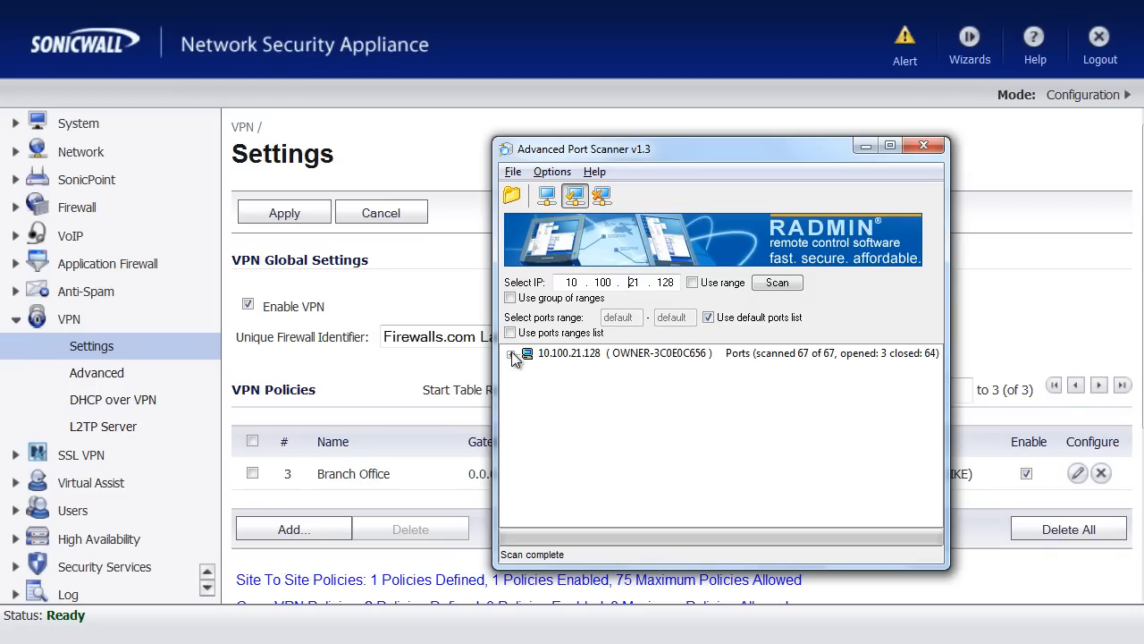
click(529, 352)
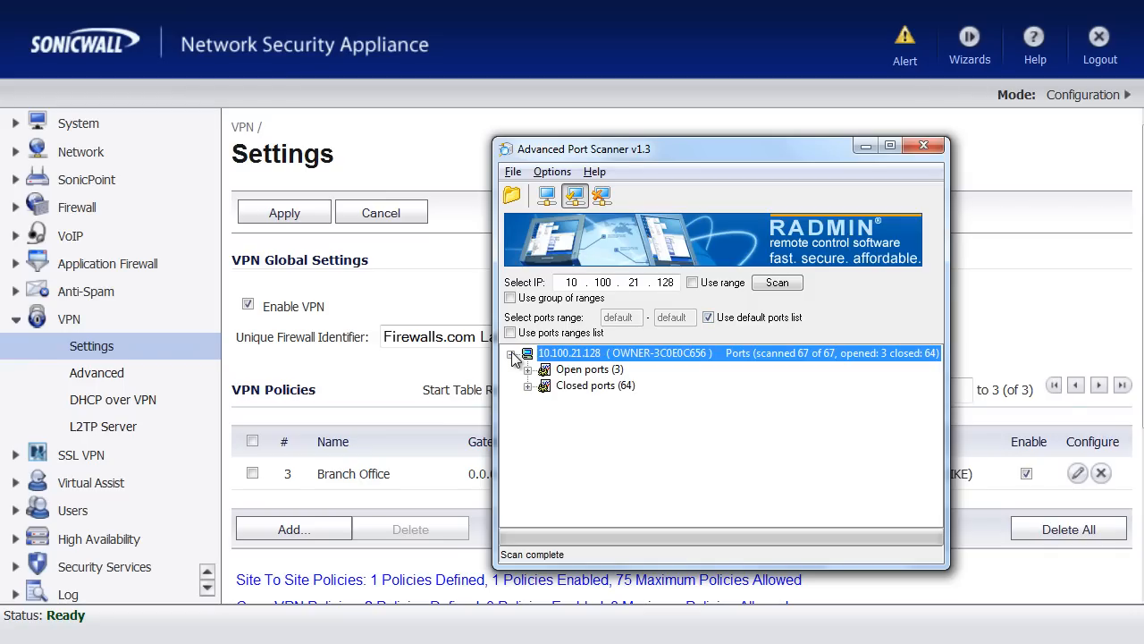
click(528, 369)
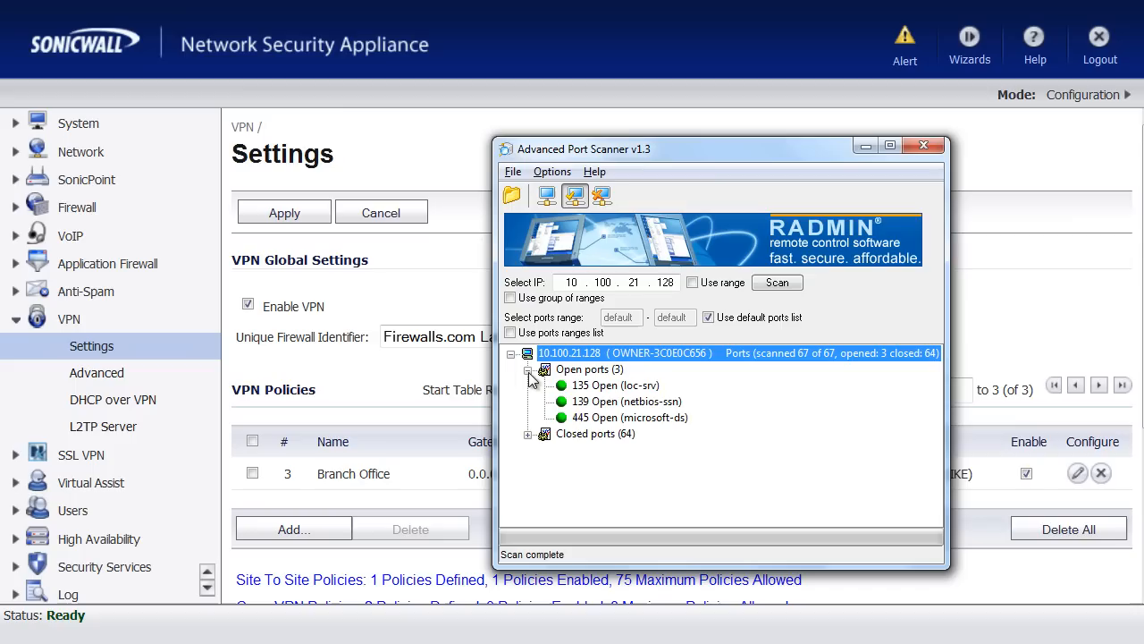
mouse_move(594, 392)
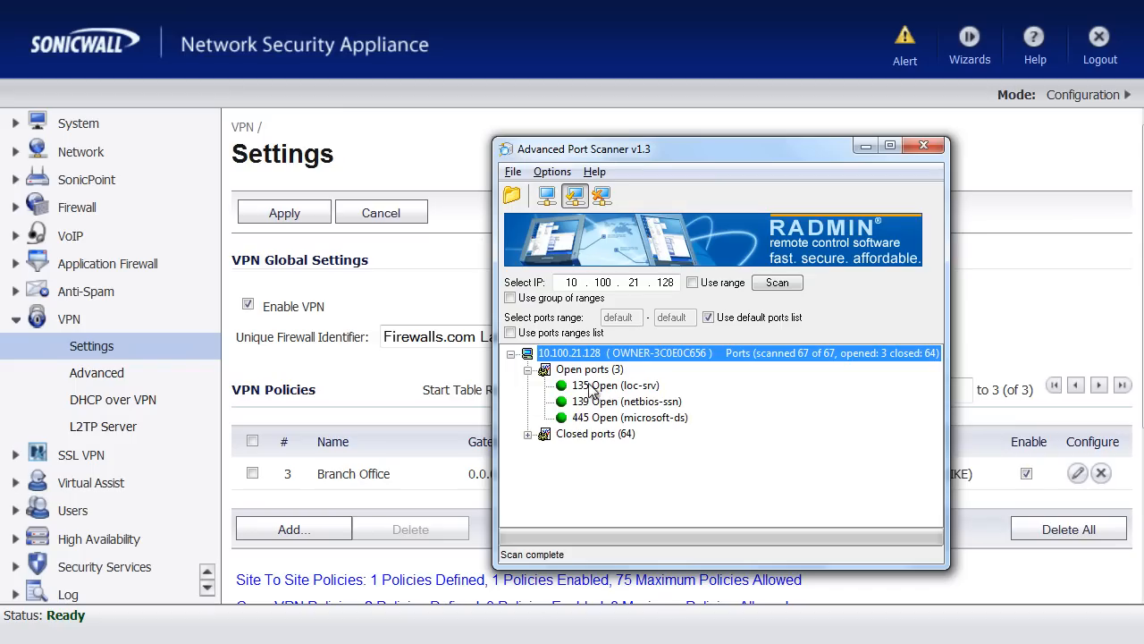
mouse_move(604, 454)
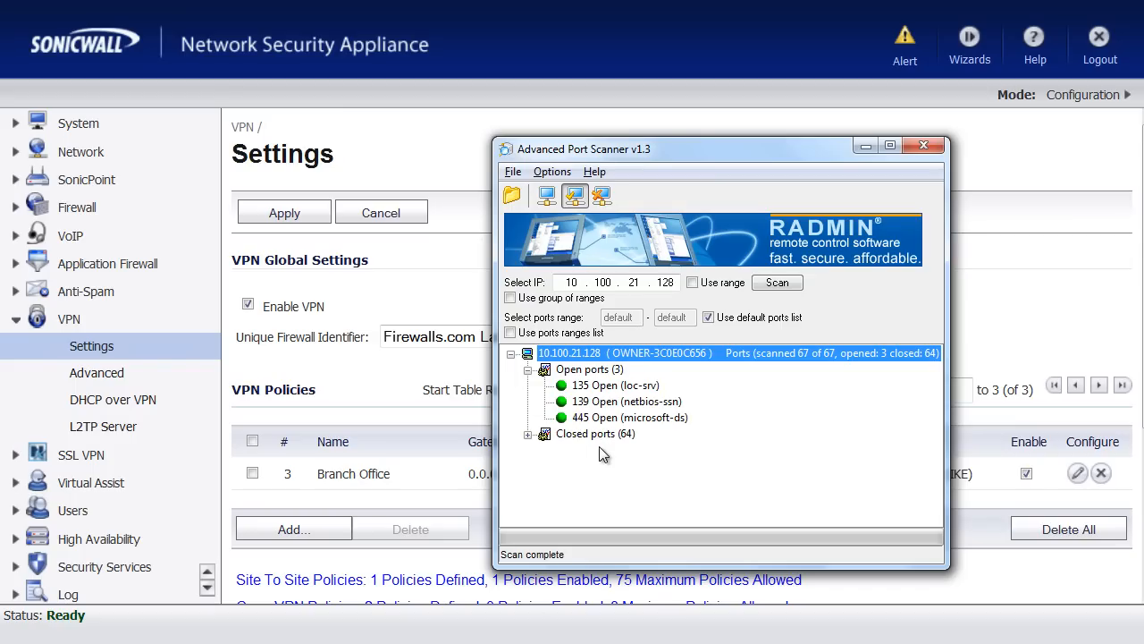
mouse_move(604, 420)
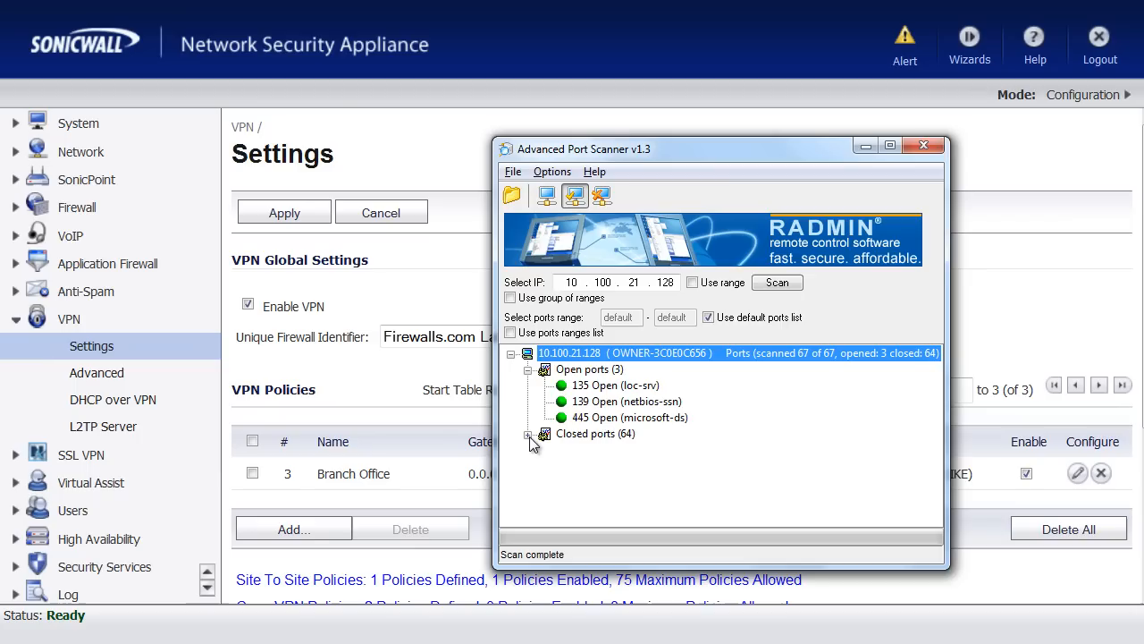
click(529, 433)
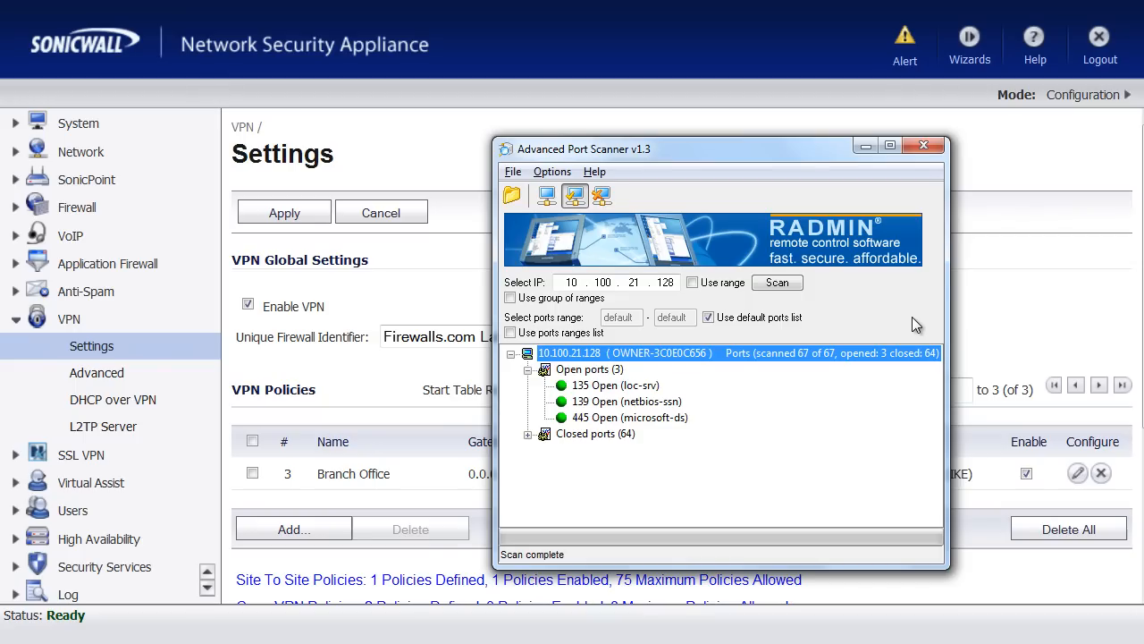
mouse_move(1036, 319)
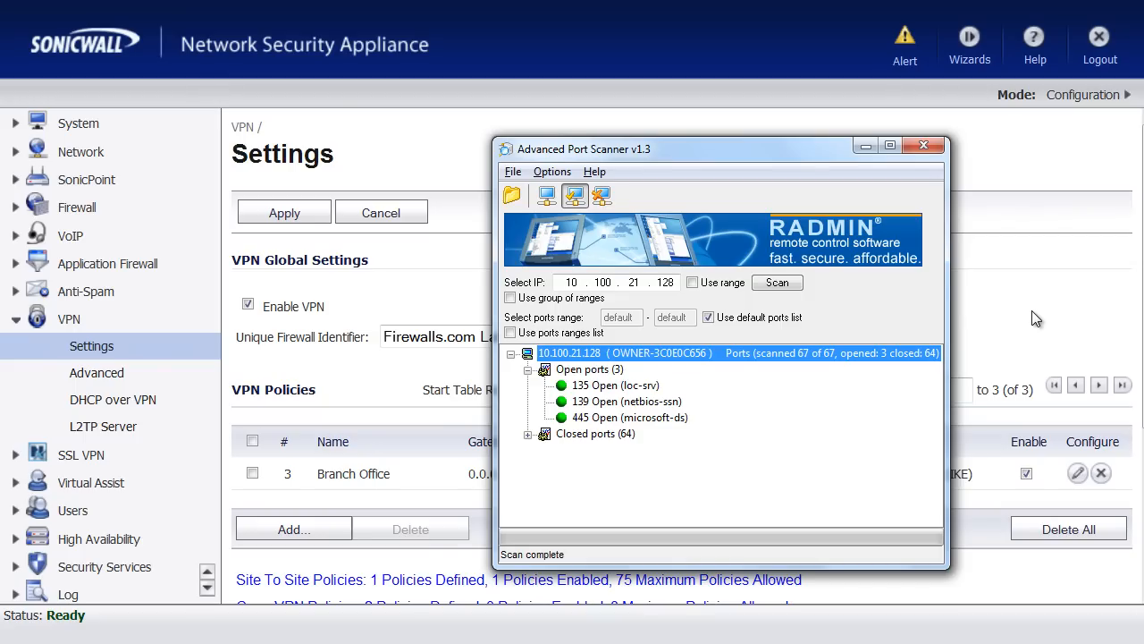
Step: Show Firewall Access Rules for WLAN-to-VPN: three Allow rules to Branch Office Network
click(924, 145)
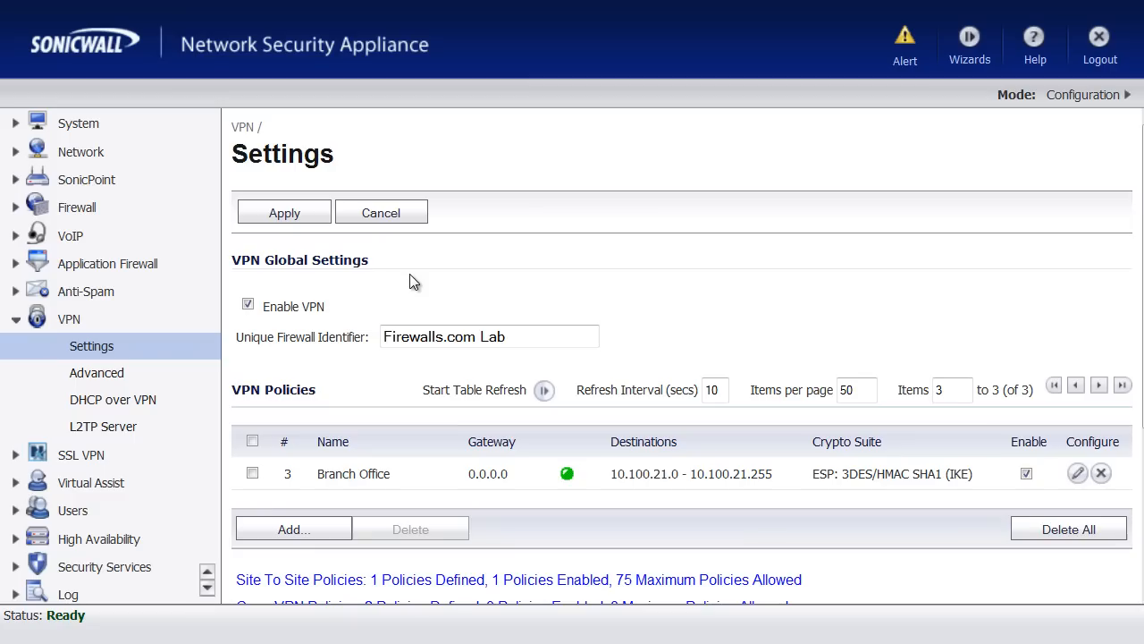
click(77, 206)
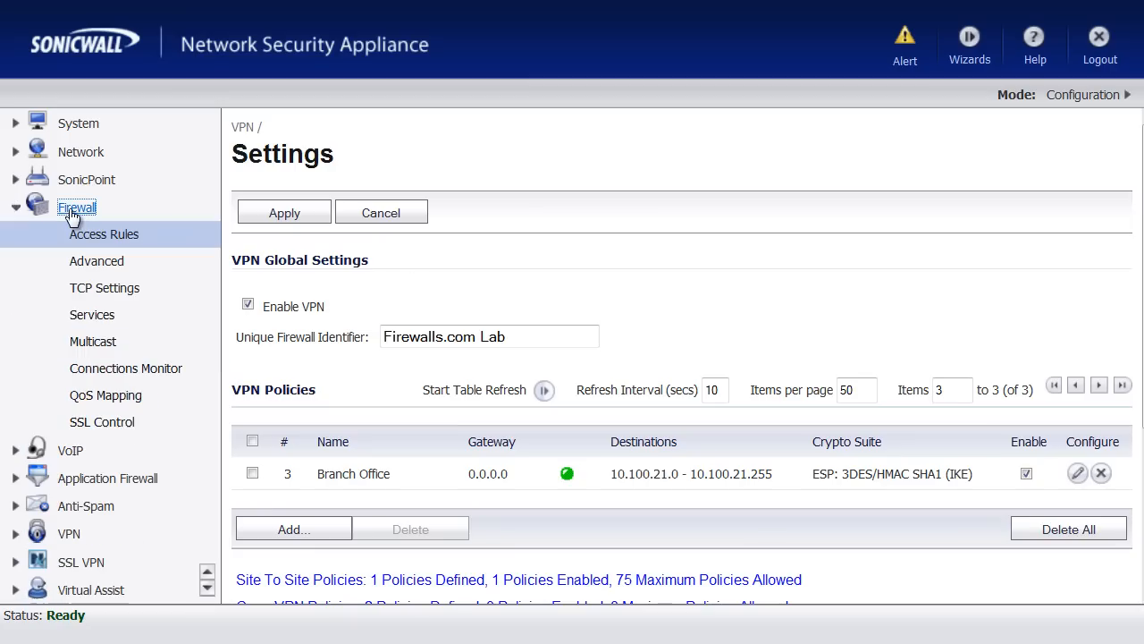
click(104, 233)
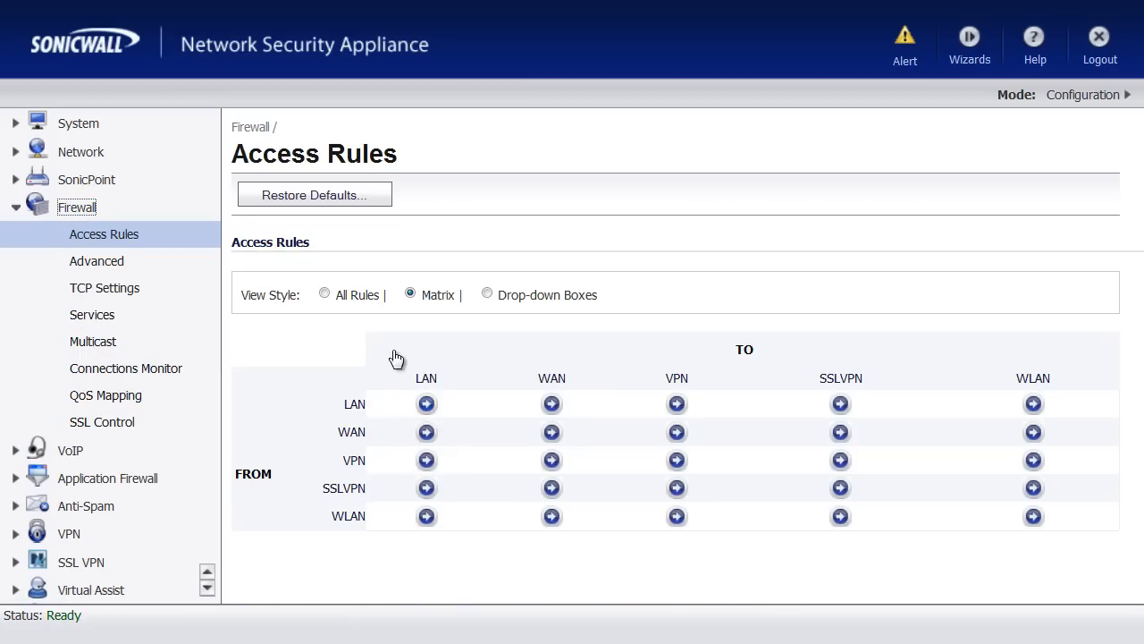
mouse_move(350, 545)
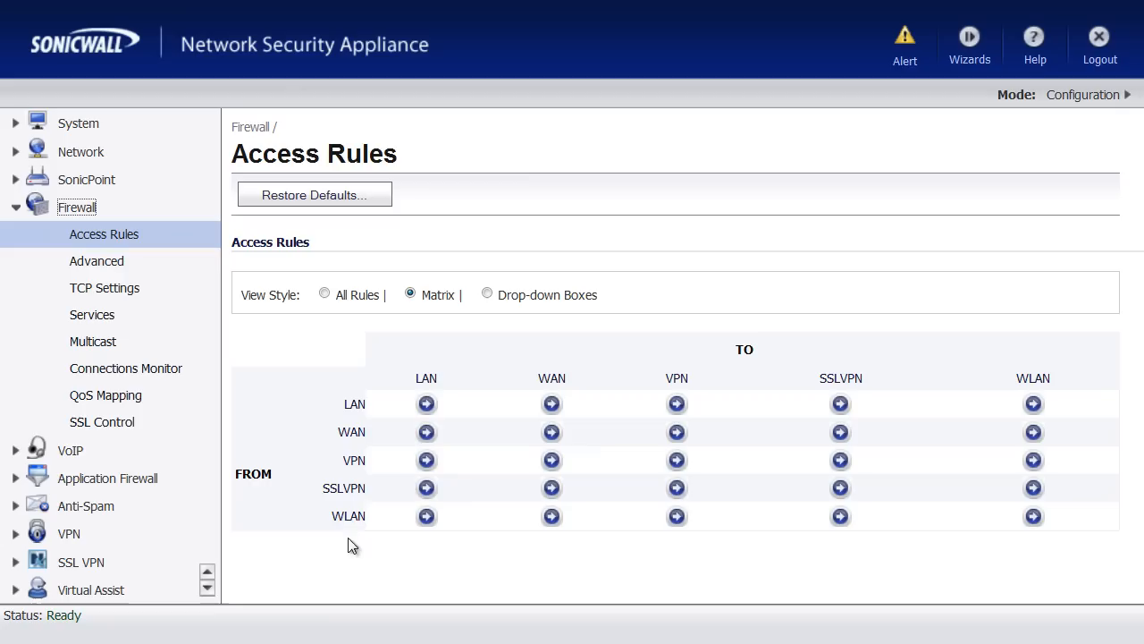
mouse_move(349, 516)
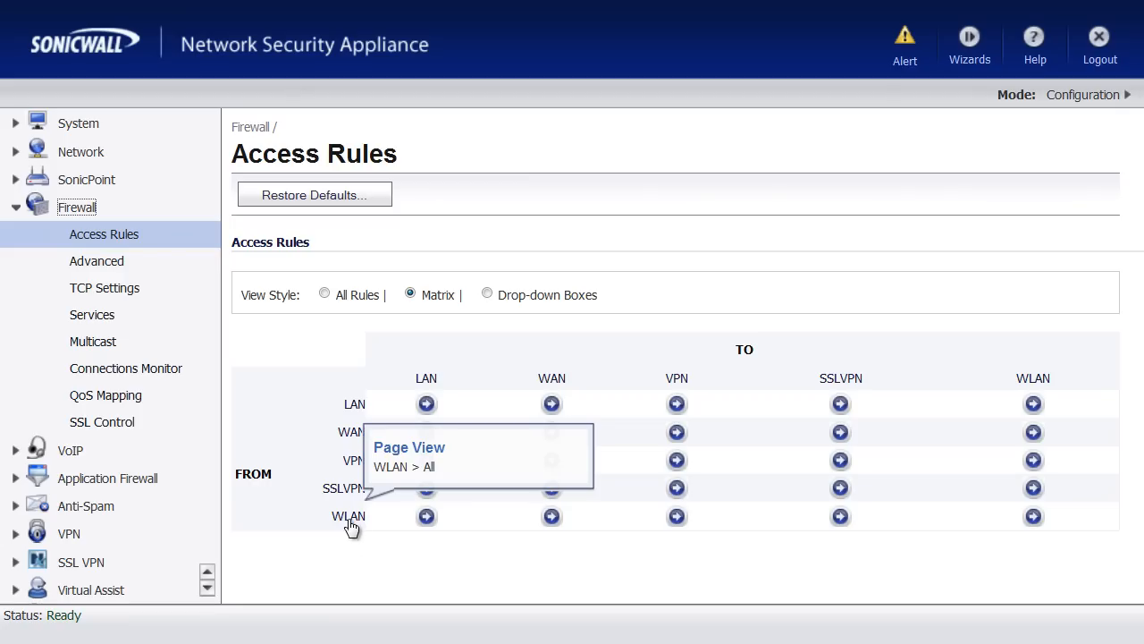
mouse_move(605, 550)
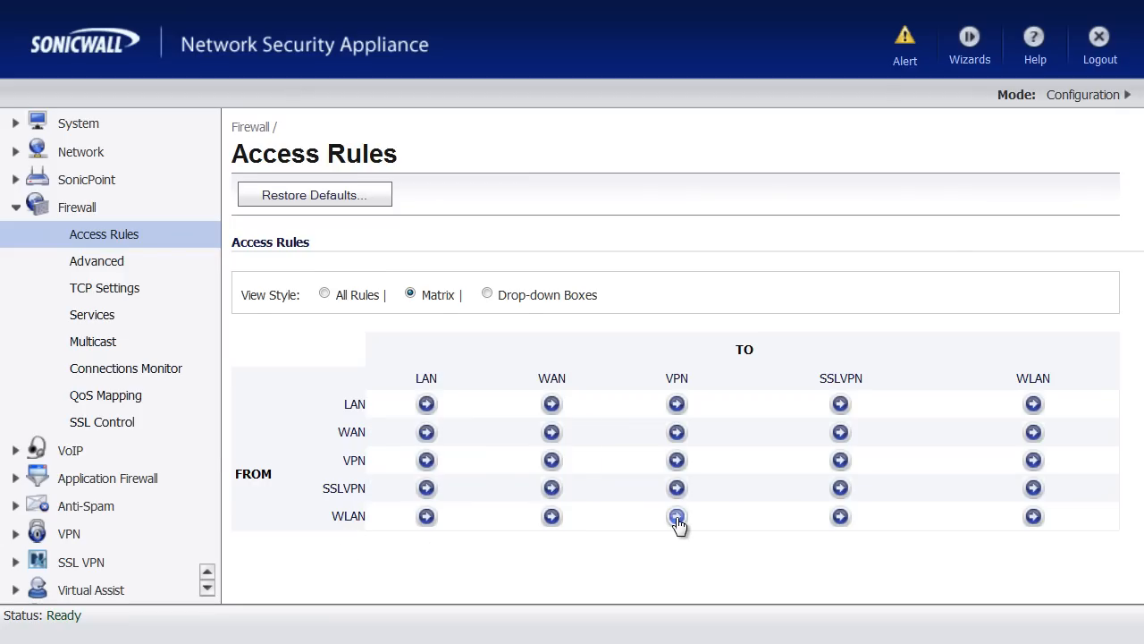
click(677, 516)
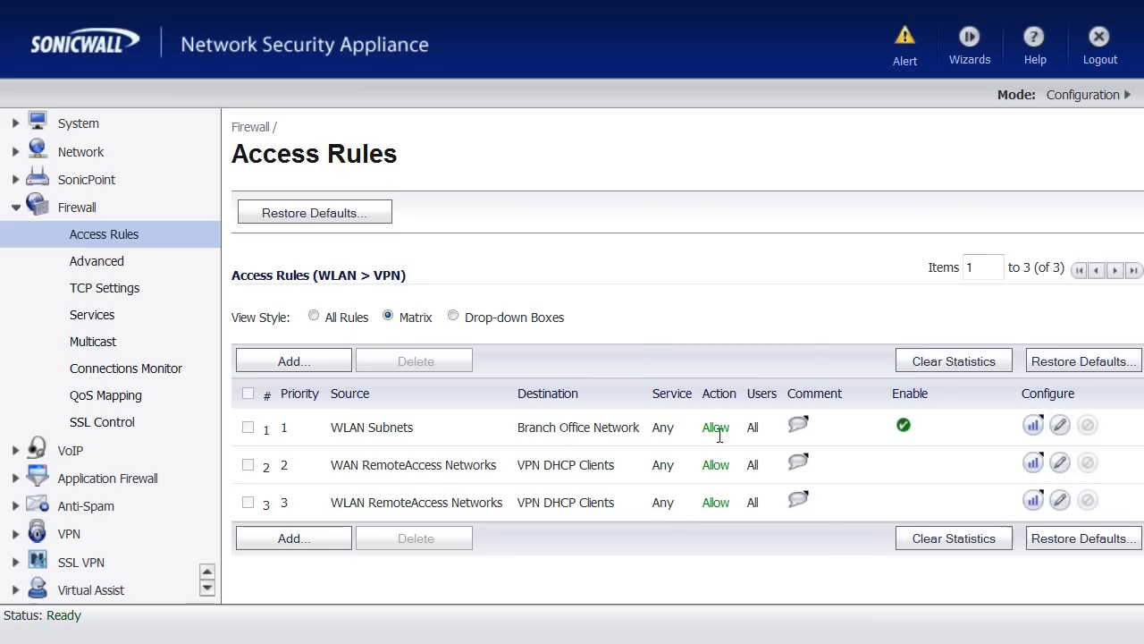
mouse_move(966, 425)
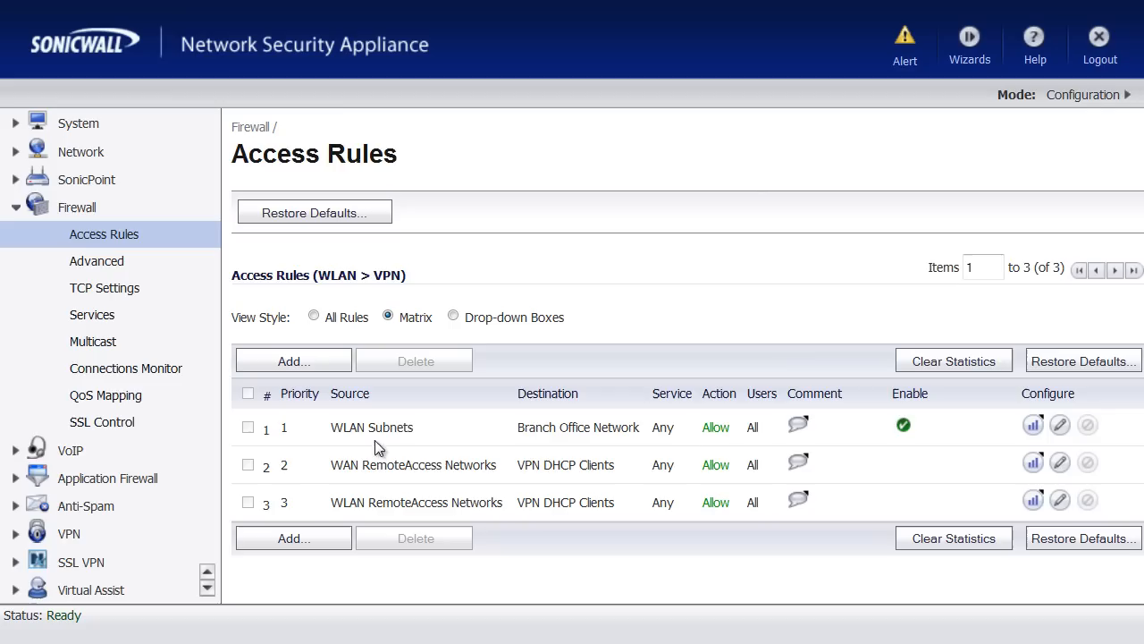
mouse_move(697, 443)
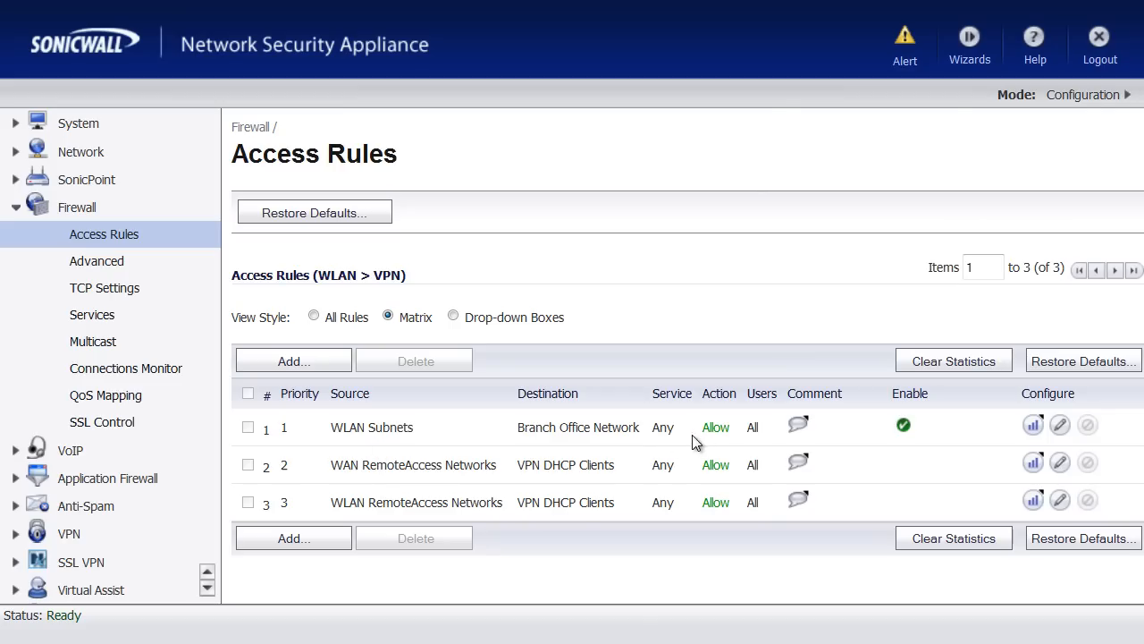
mouse_move(373, 447)
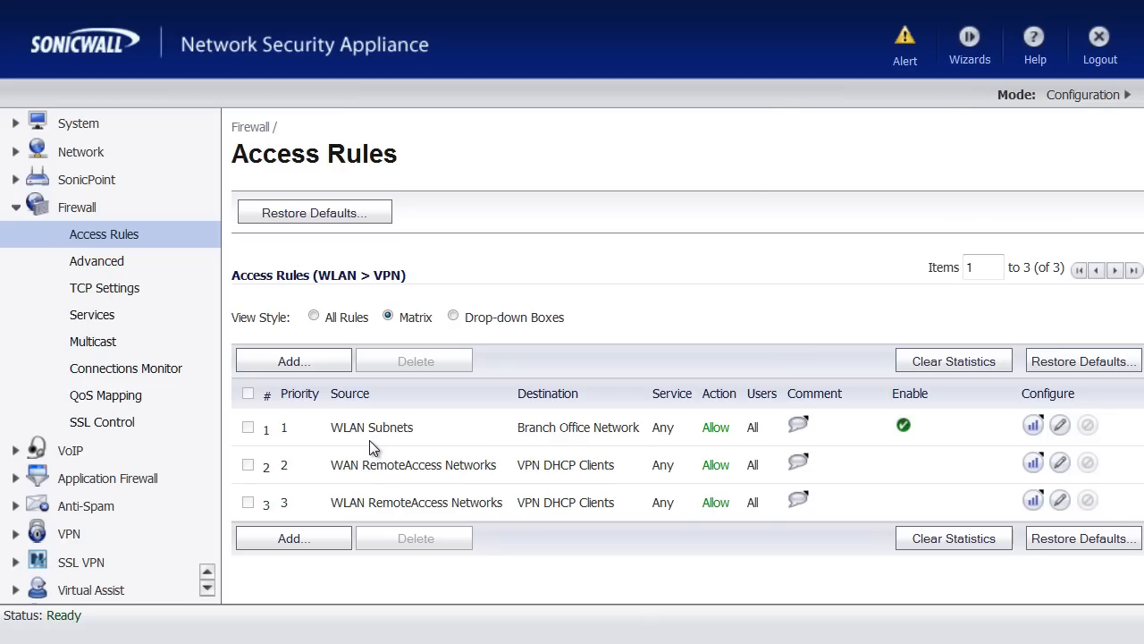
mouse_move(559, 440)
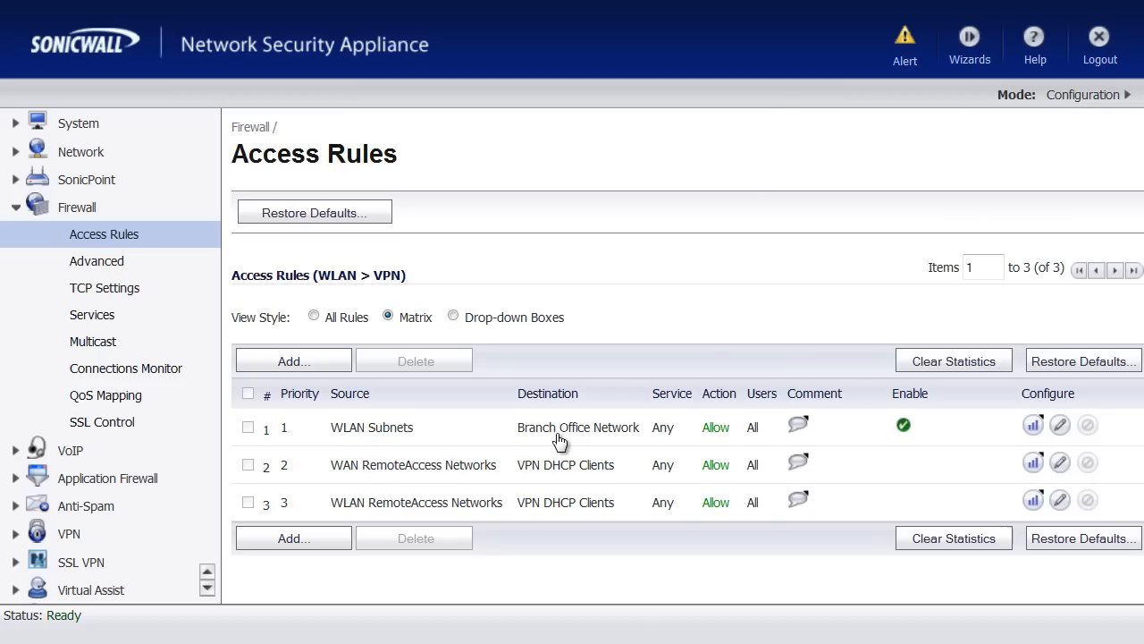
mouse_move(578, 427)
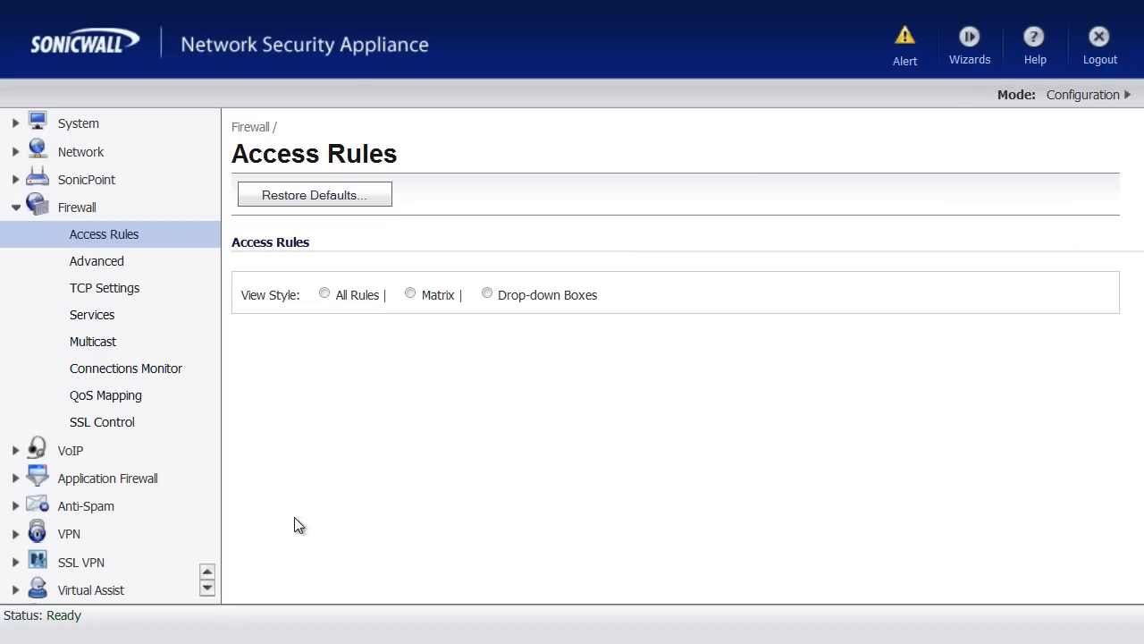
Step: In Matrix view, show the VPN-to-WLAN rules from Branch Office Network to WLAN Subnets
click(411, 293)
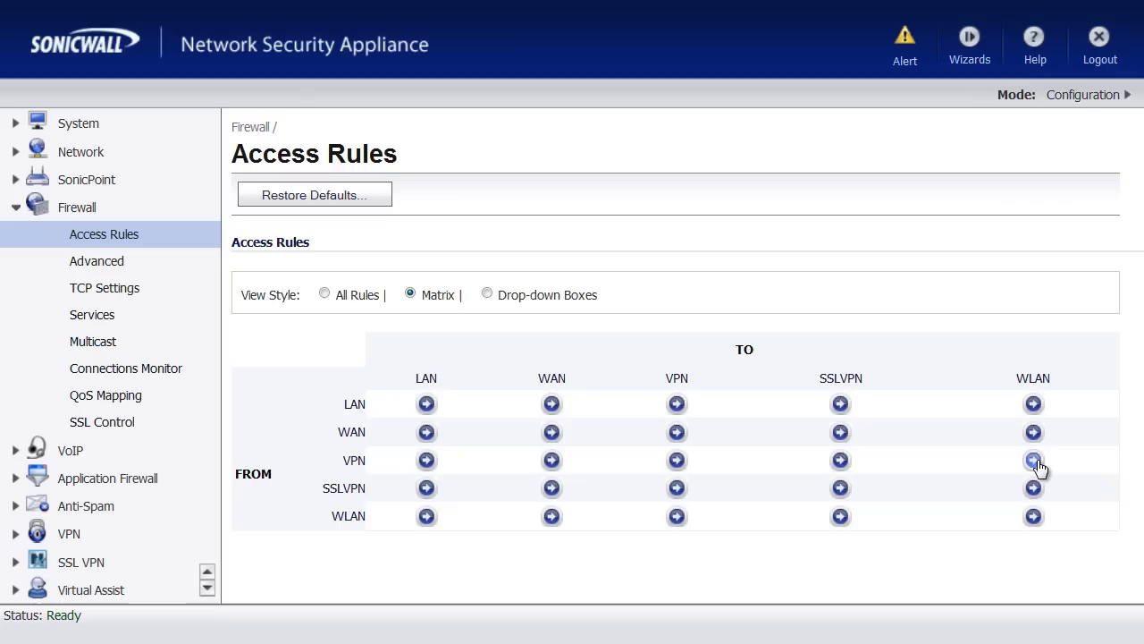
click(1033, 461)
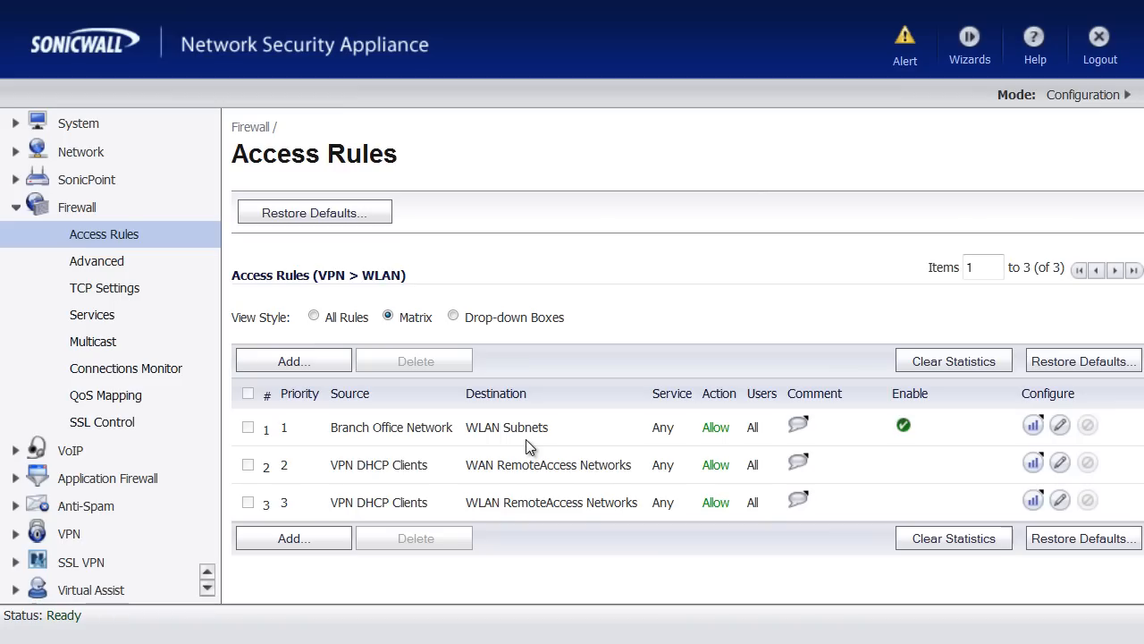
mouse_move(94, 541)
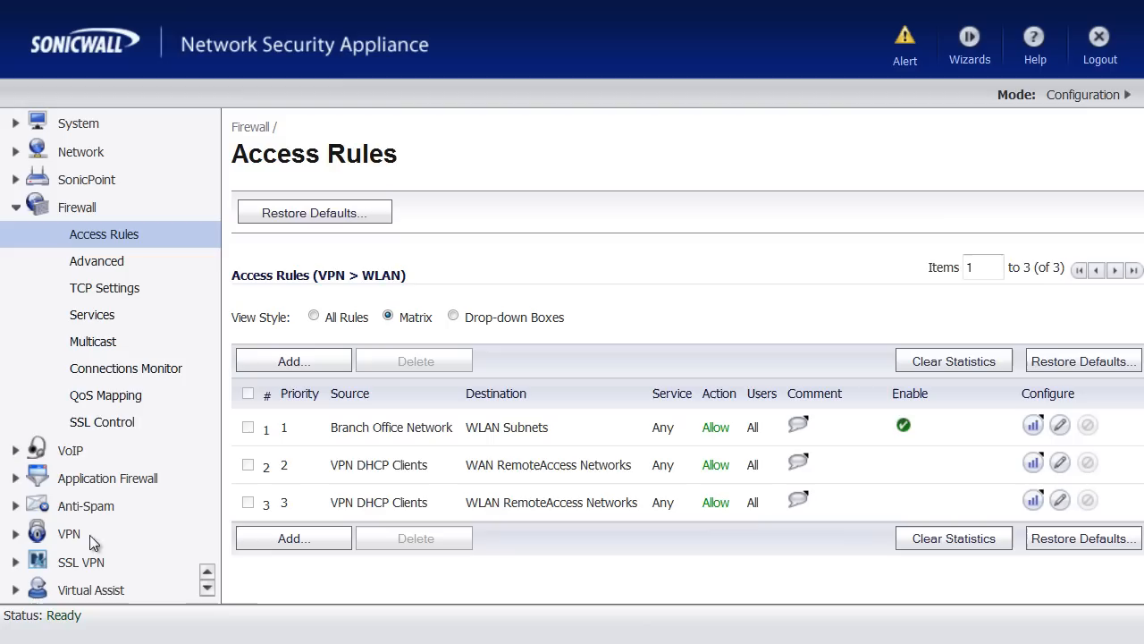
mouse_move(271, 587)
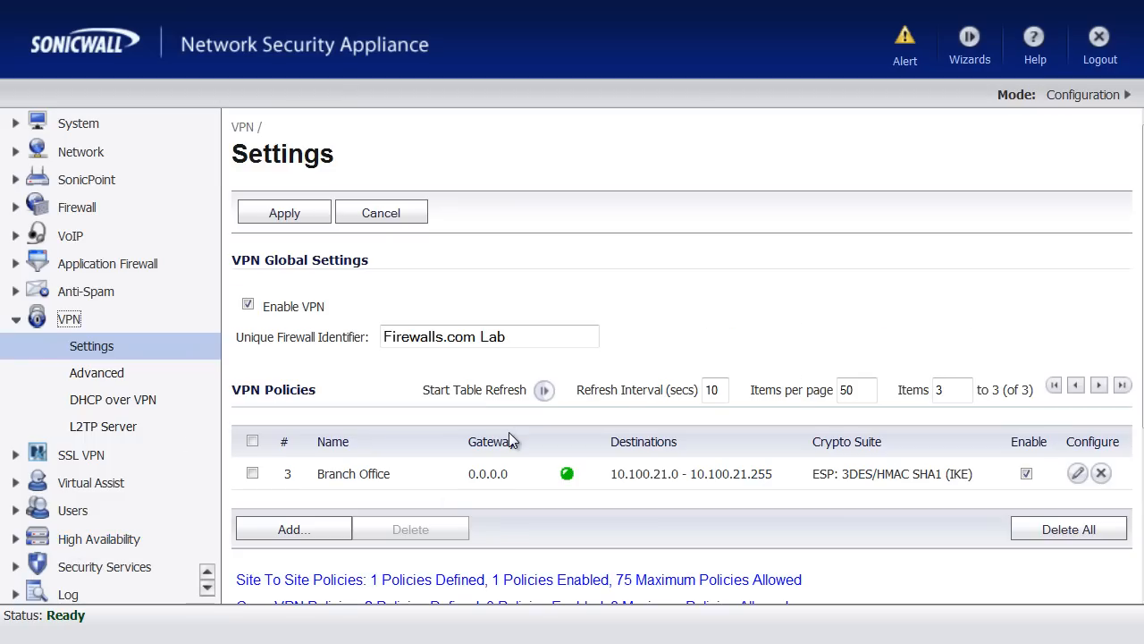
mouse_move(835, 537)
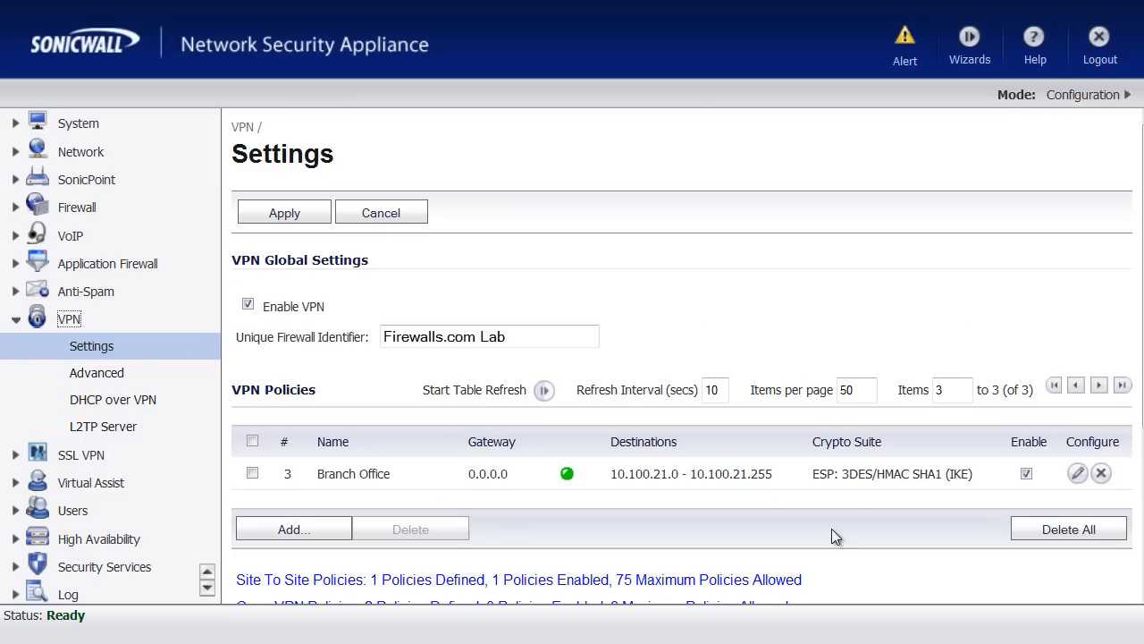
mouse_move(1078, 474)
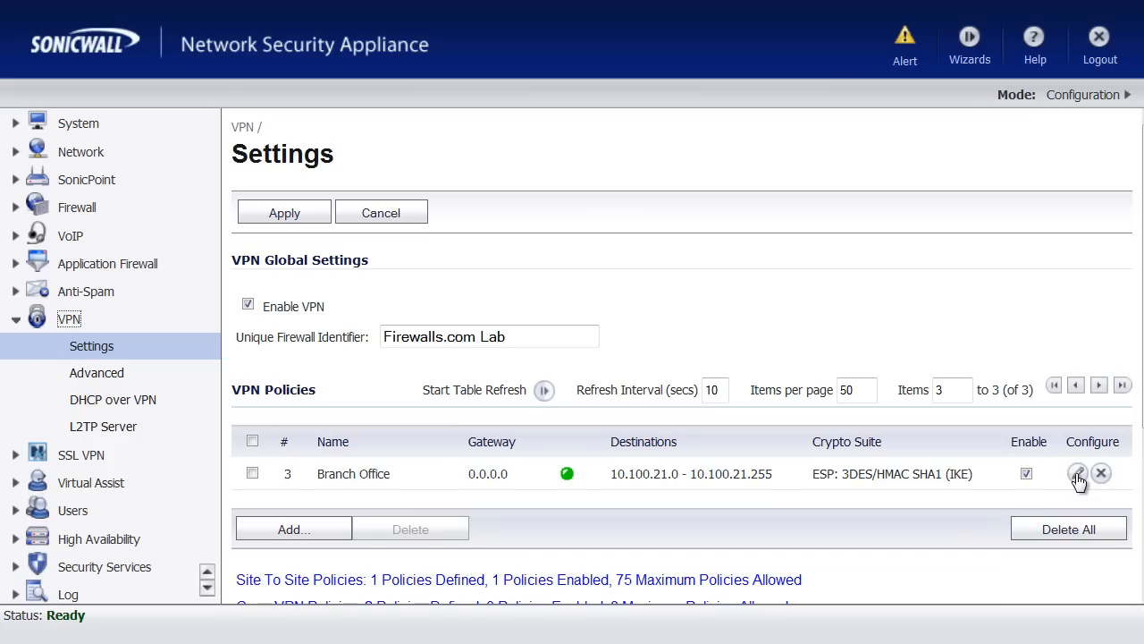
Step: Enable 'Suppress automatic Access Rules creation' on the Branch Office policy and save
click(1078, 473)
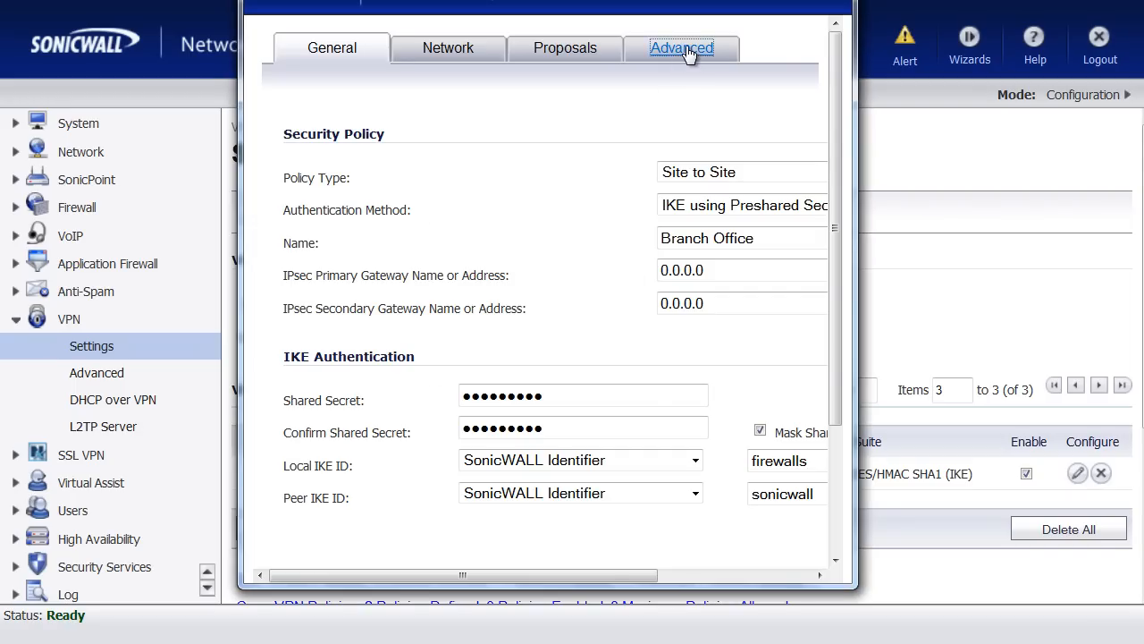
click(681, 47)
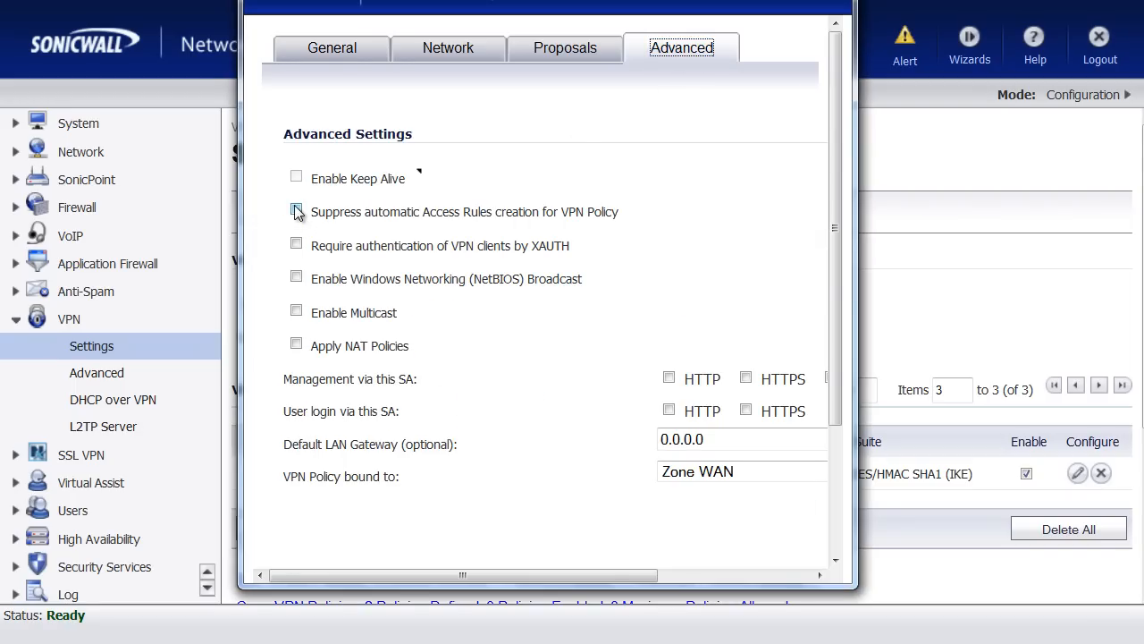
click(296, 212)
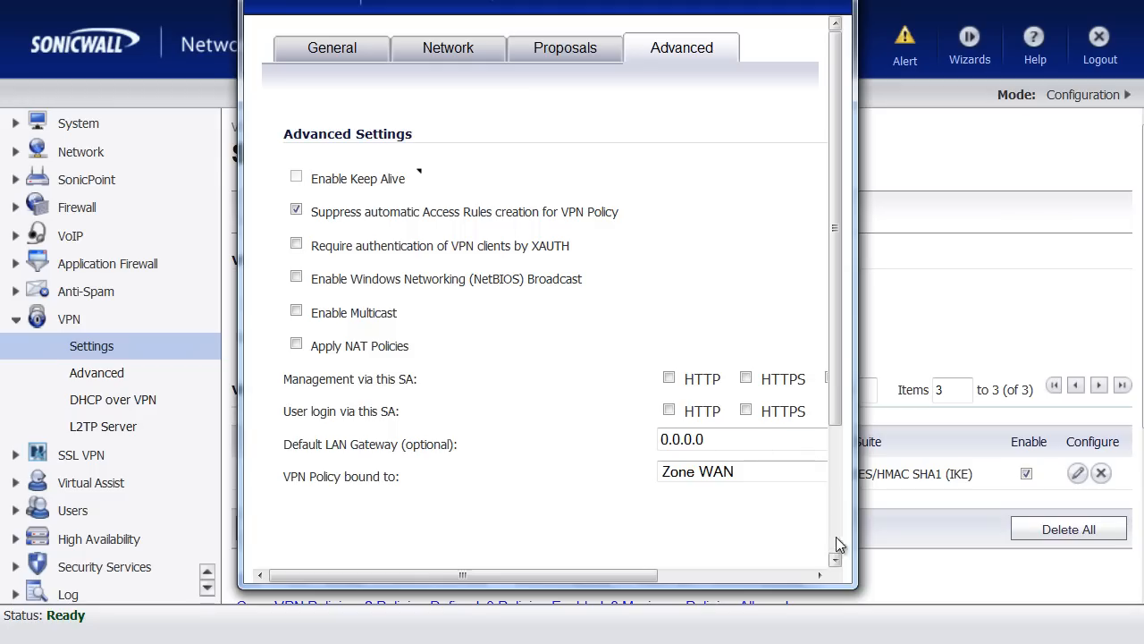
scroll(down, 3)
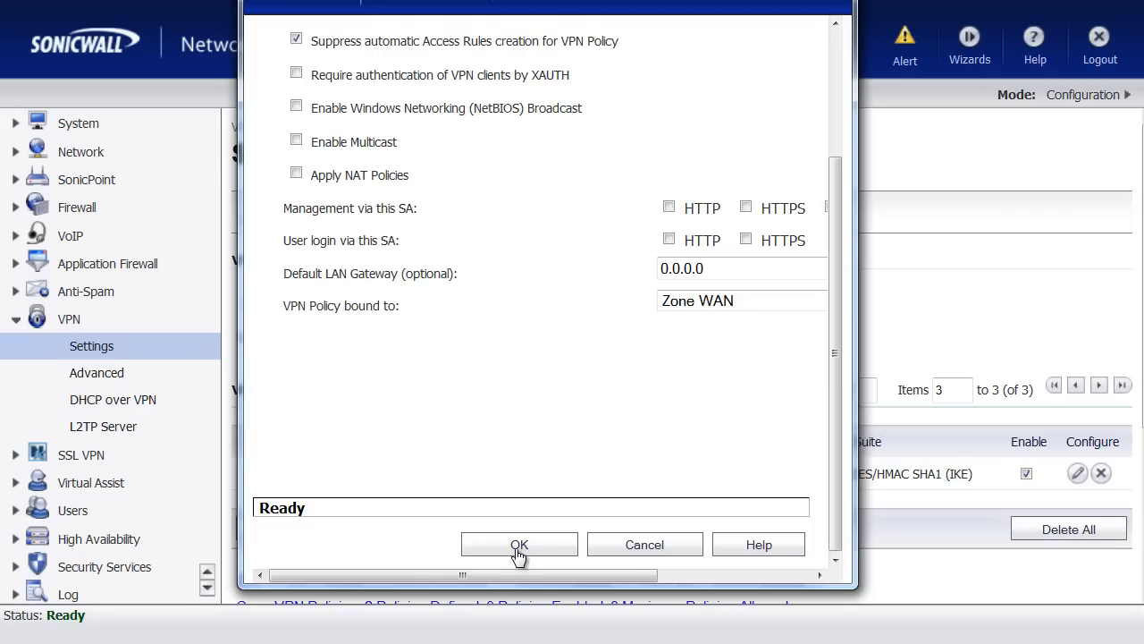
click(518, 545)
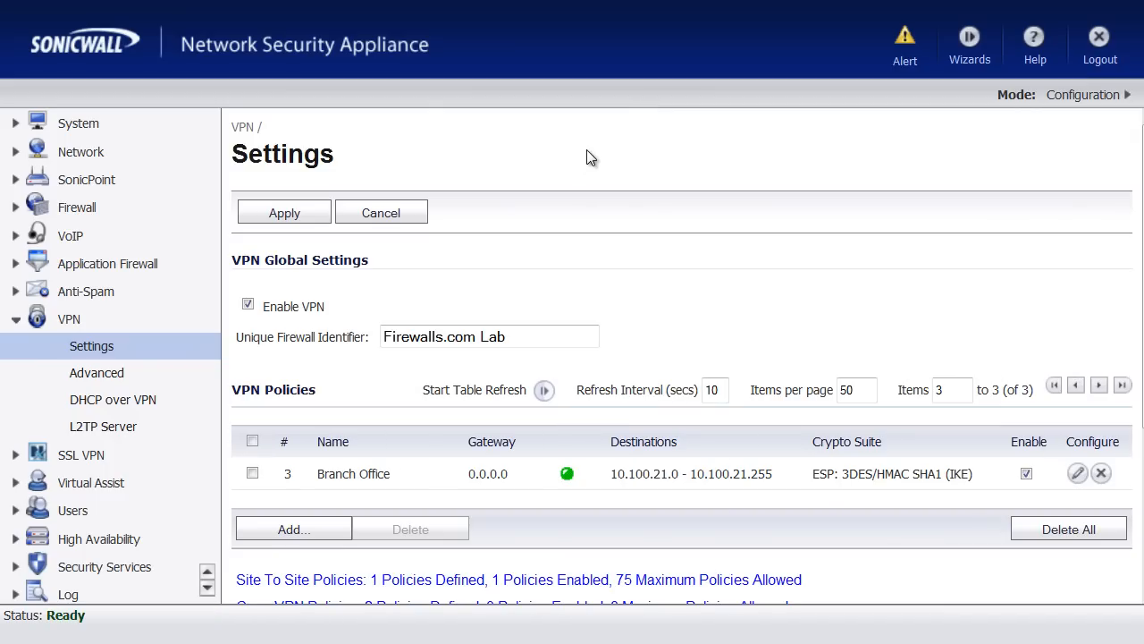
mouse_move(77, 206)
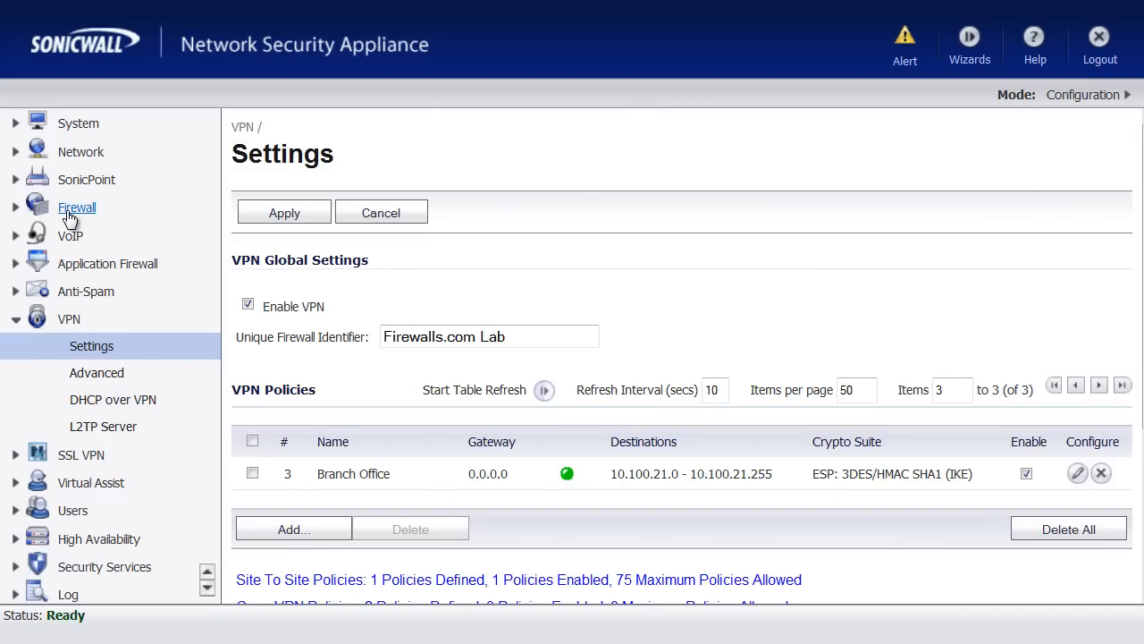
Step: Show the WLAN-to-VPN access rules again, now only two RemoteAccess rules
click(77, 207)
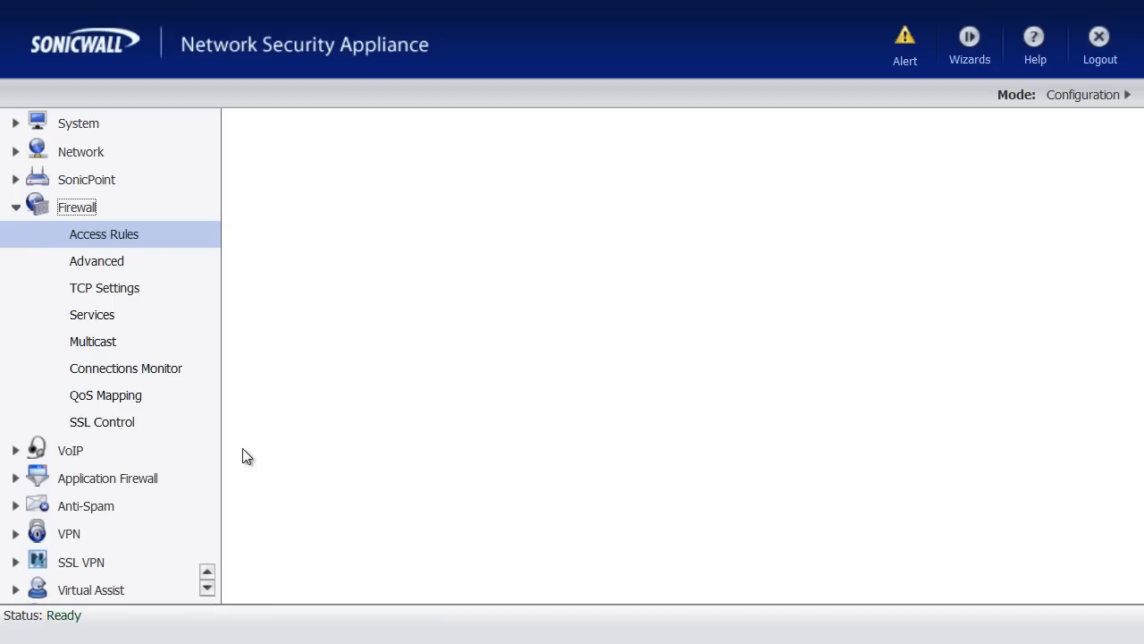
click(104, 233)
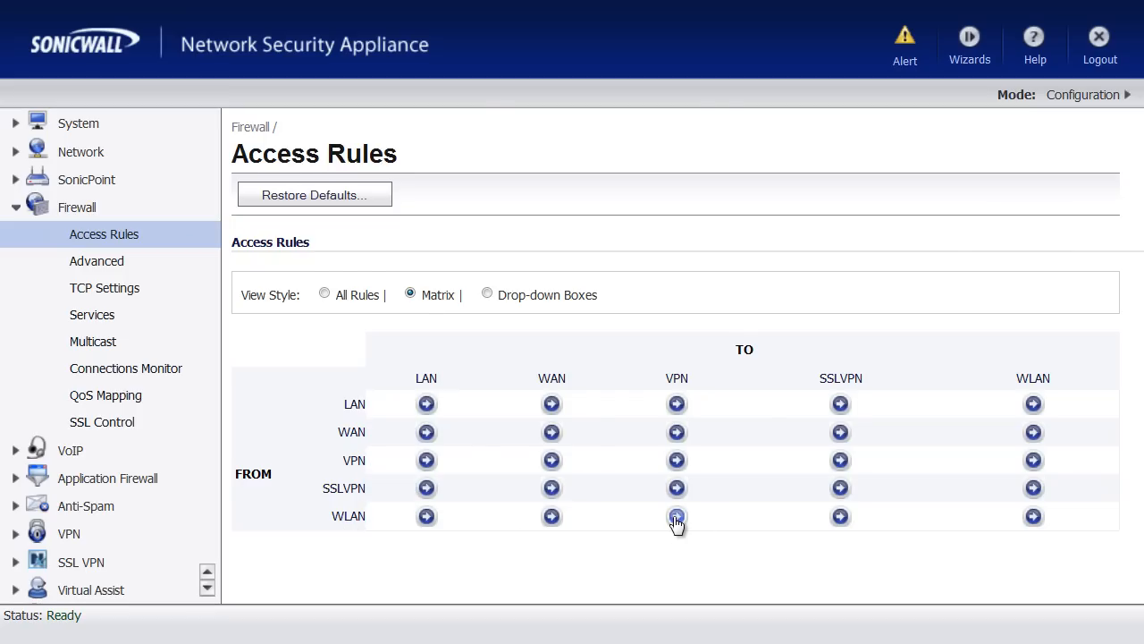
click(677, 516)
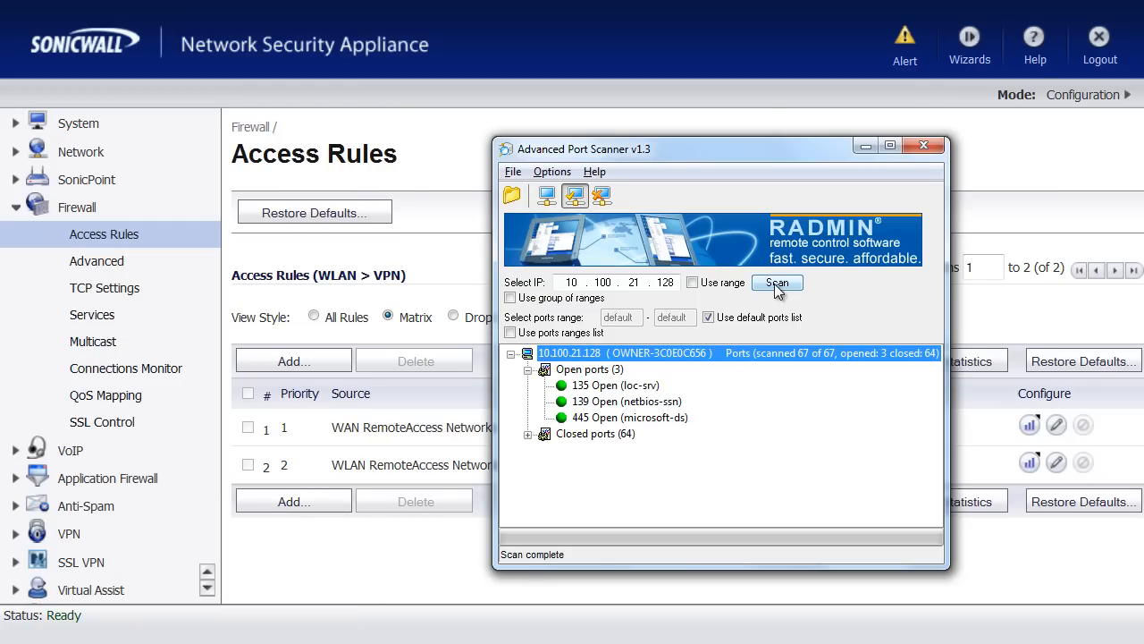
mouse_move(724, 476)
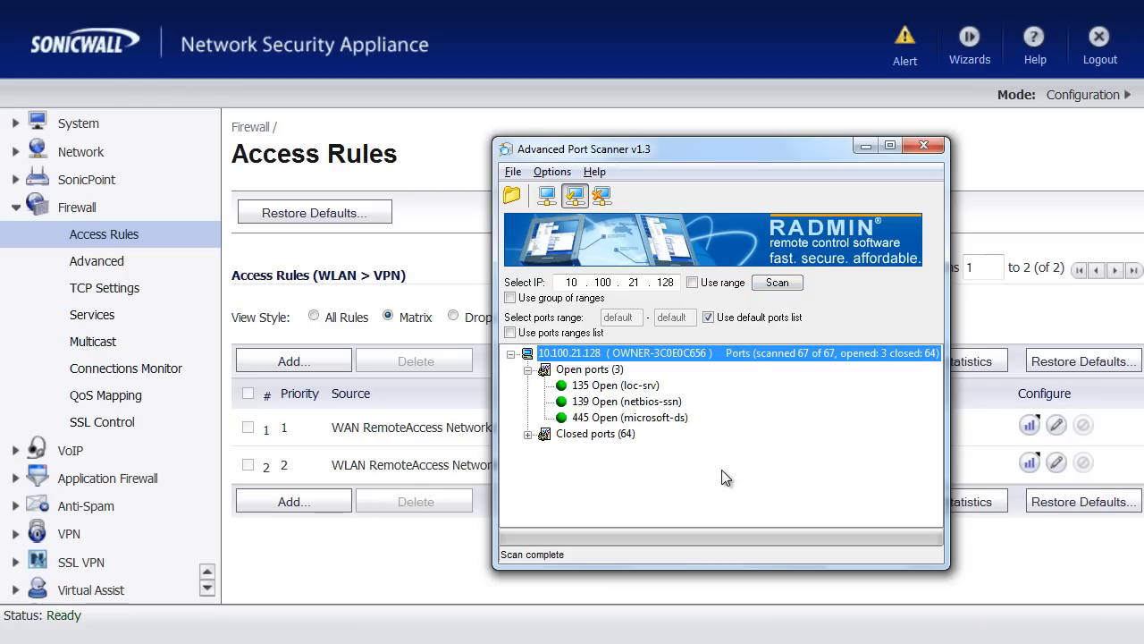
mouse_move(572, 362)
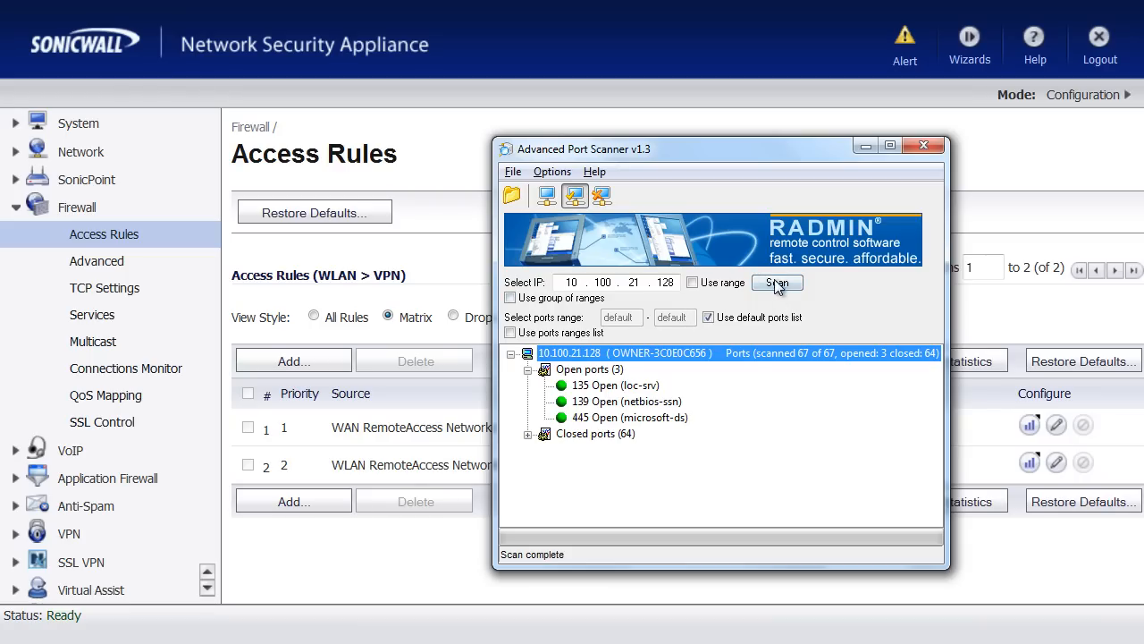
Step: Rescan 10.100.21.128, then show the VPN-to-WLAN rules, now only two Allow rules
click(776, 283)
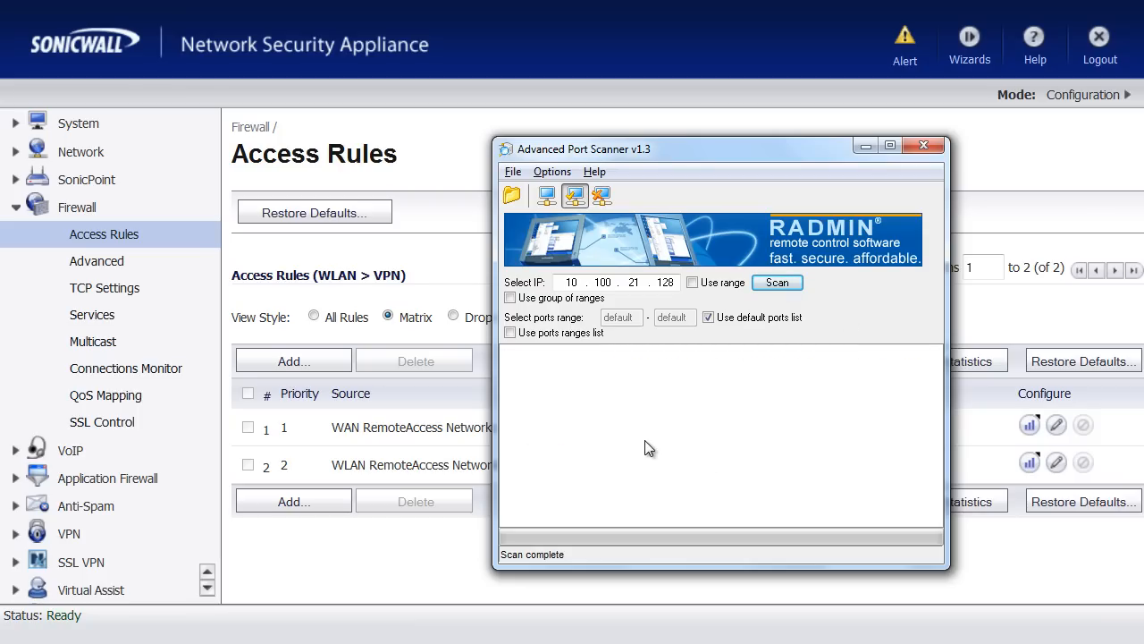
mouse_move(452, 257)
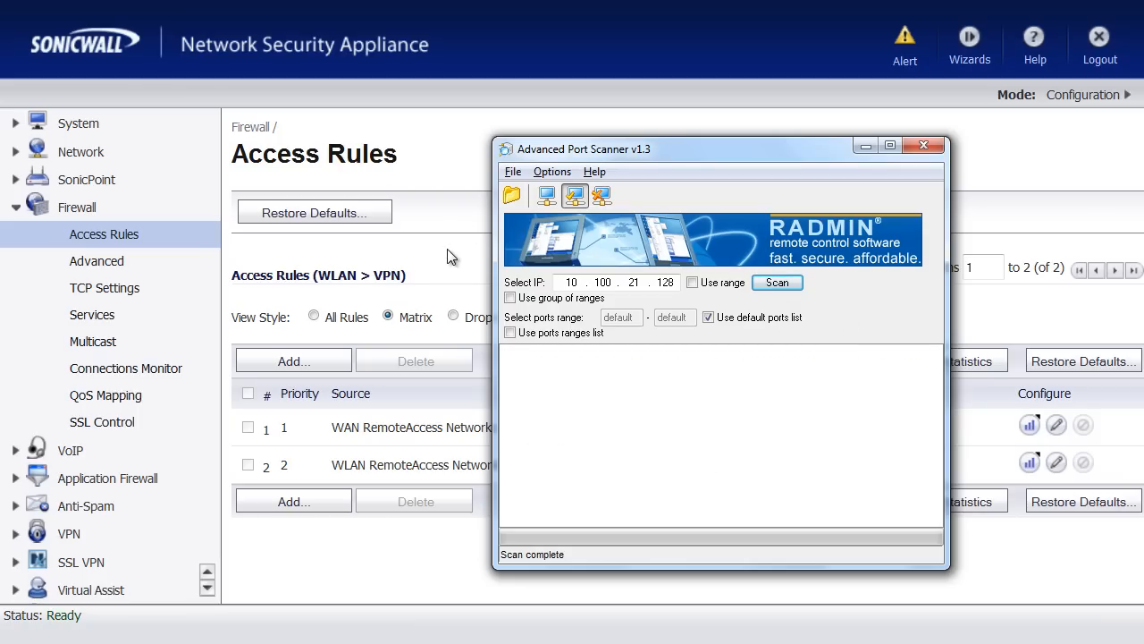
click(923, 145)
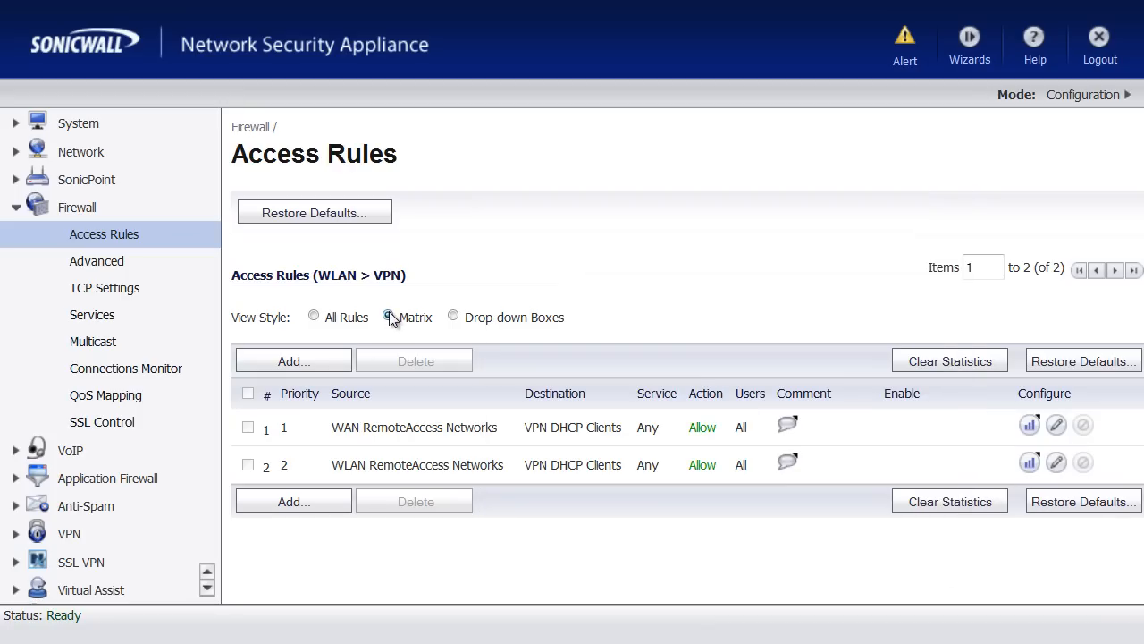
click(389, 317)
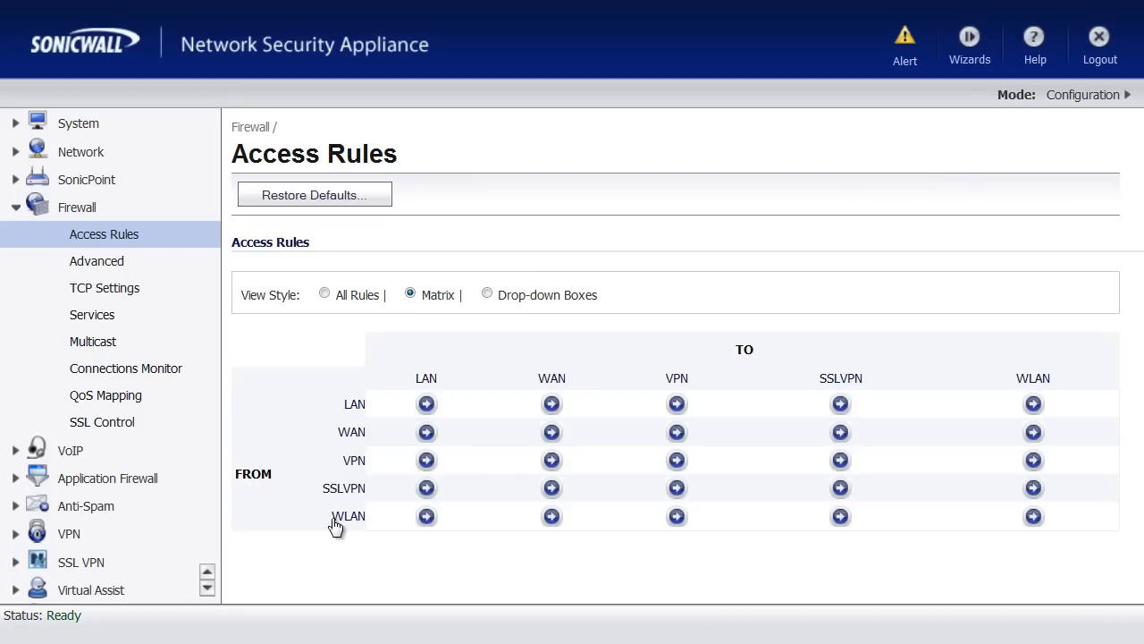
mouse_move(1033, 461)
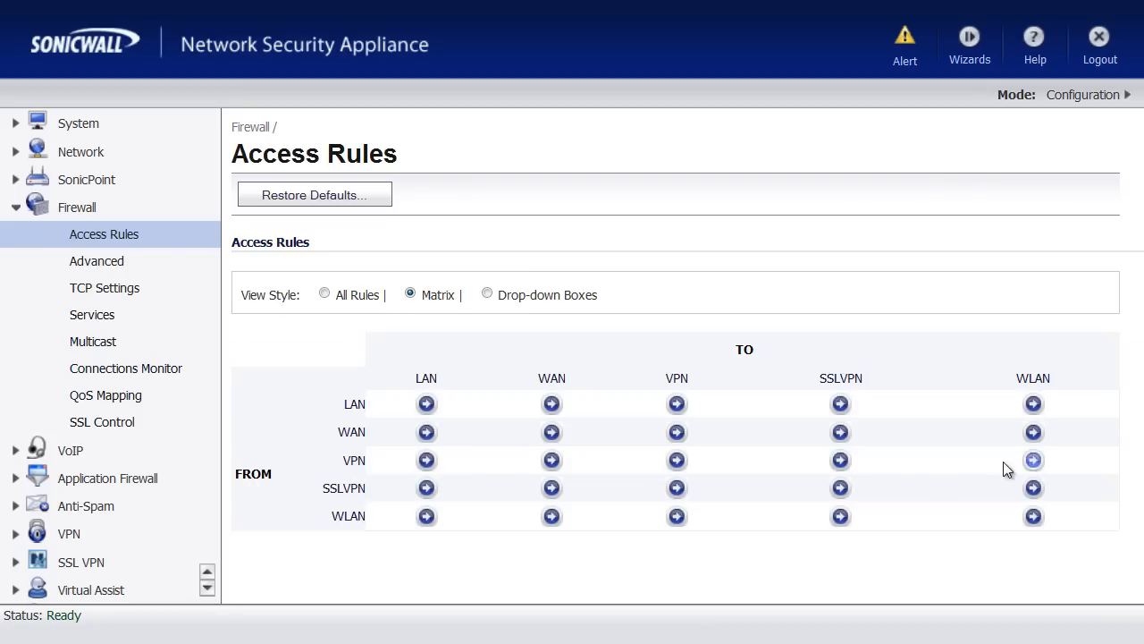
click(1033, 459)
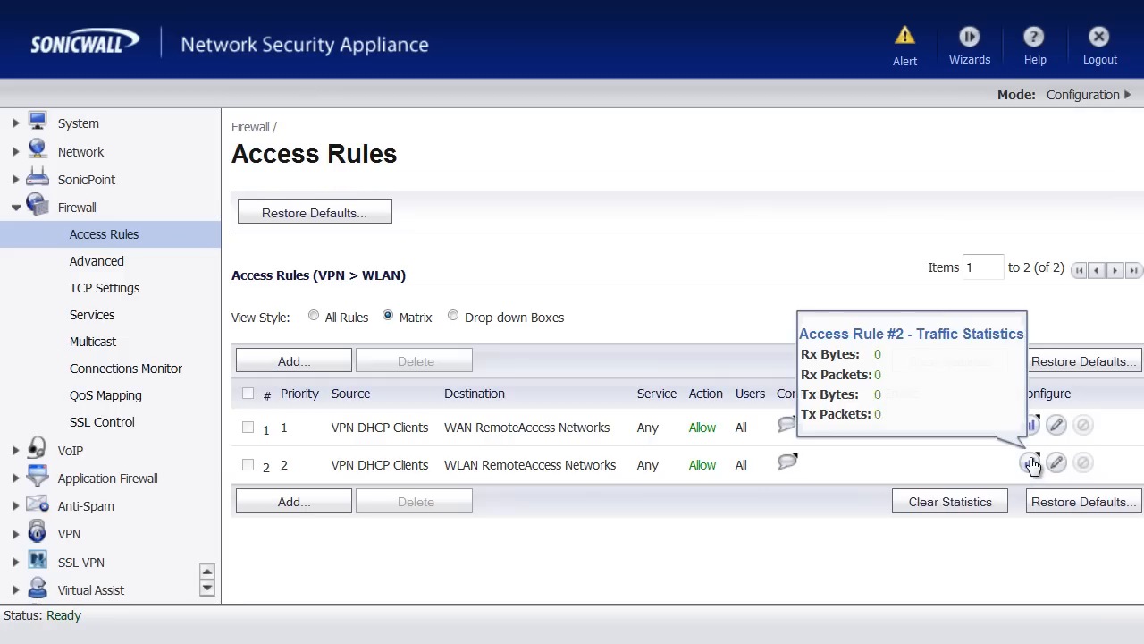
mouse_move(626, 514)
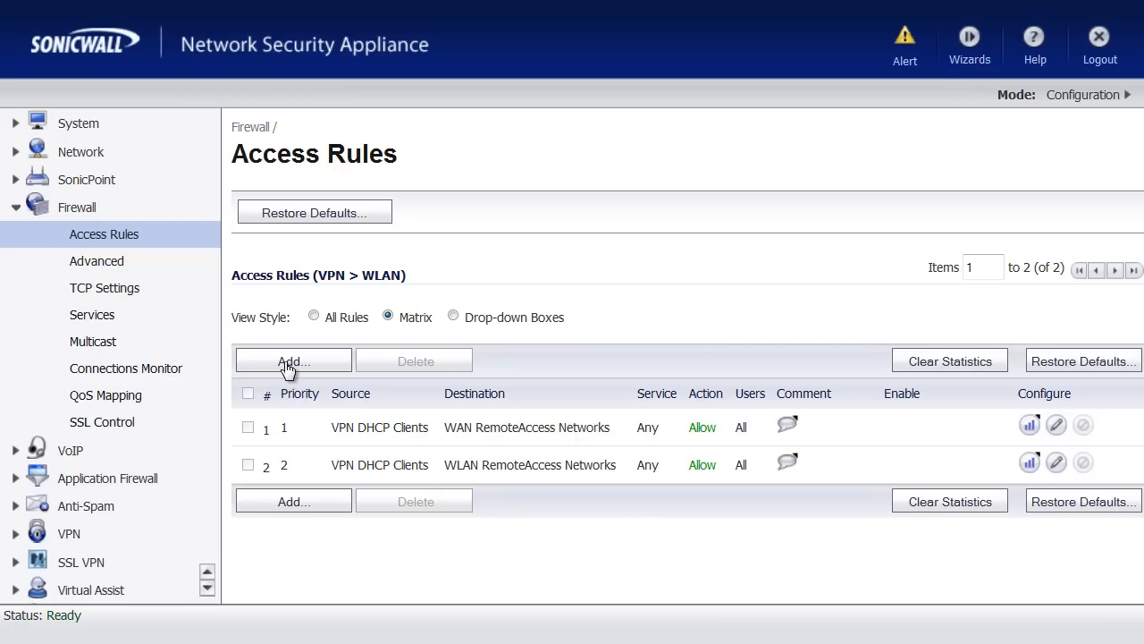
mouse_move(293, 360)
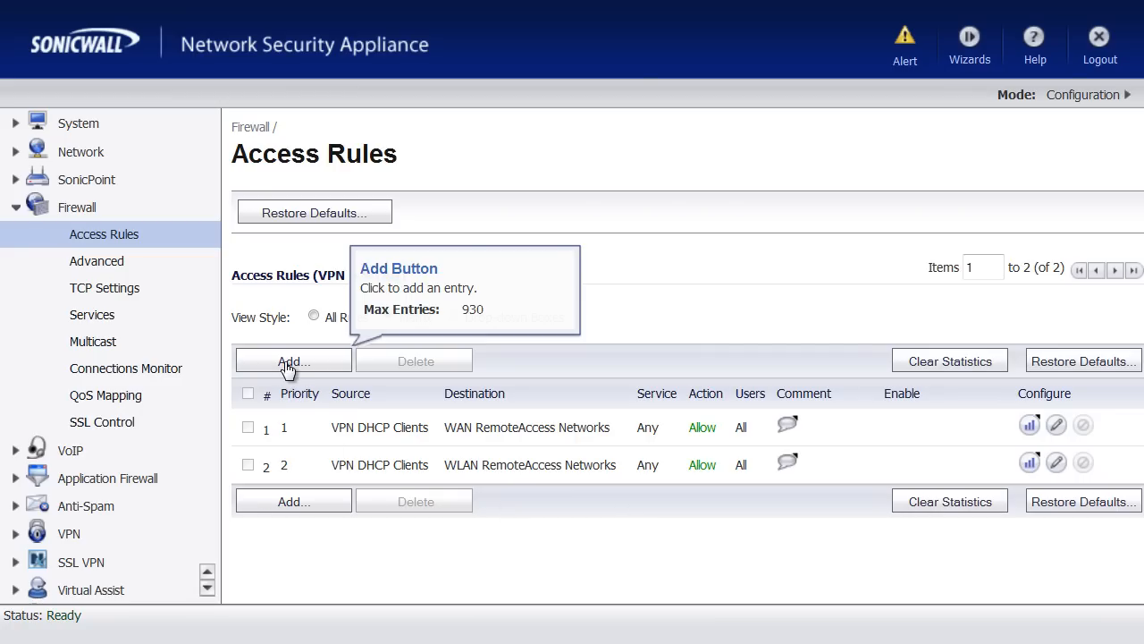